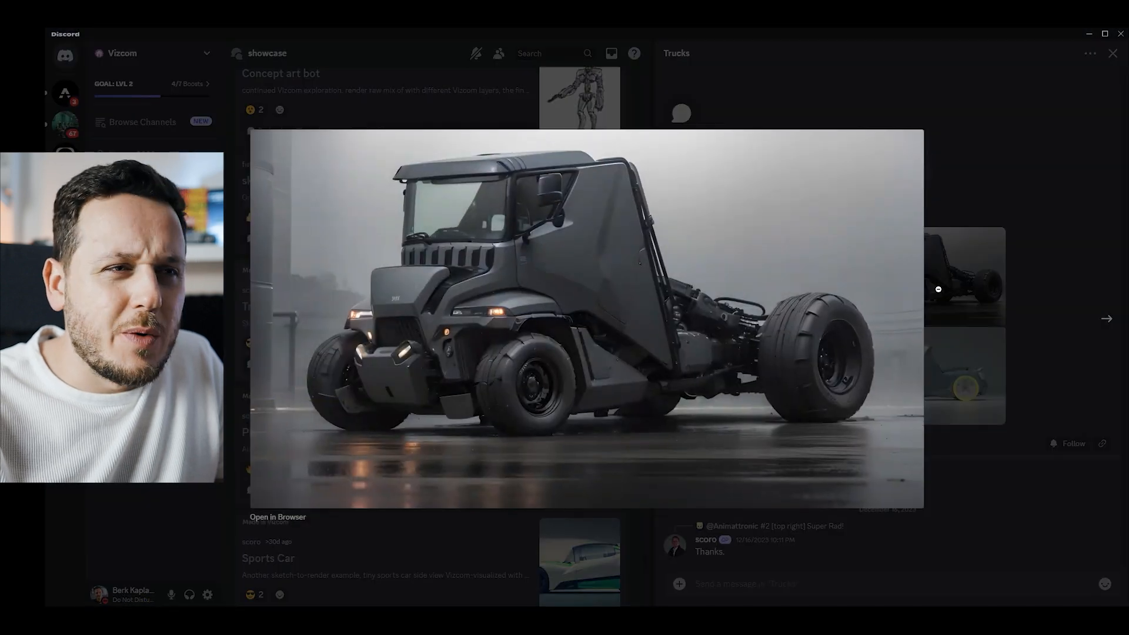
Dismiss the enlarged truck render and return to the Trucks post's four sketch-to-render images
{"action": "left_click", "coordinate": [1105, 319]}
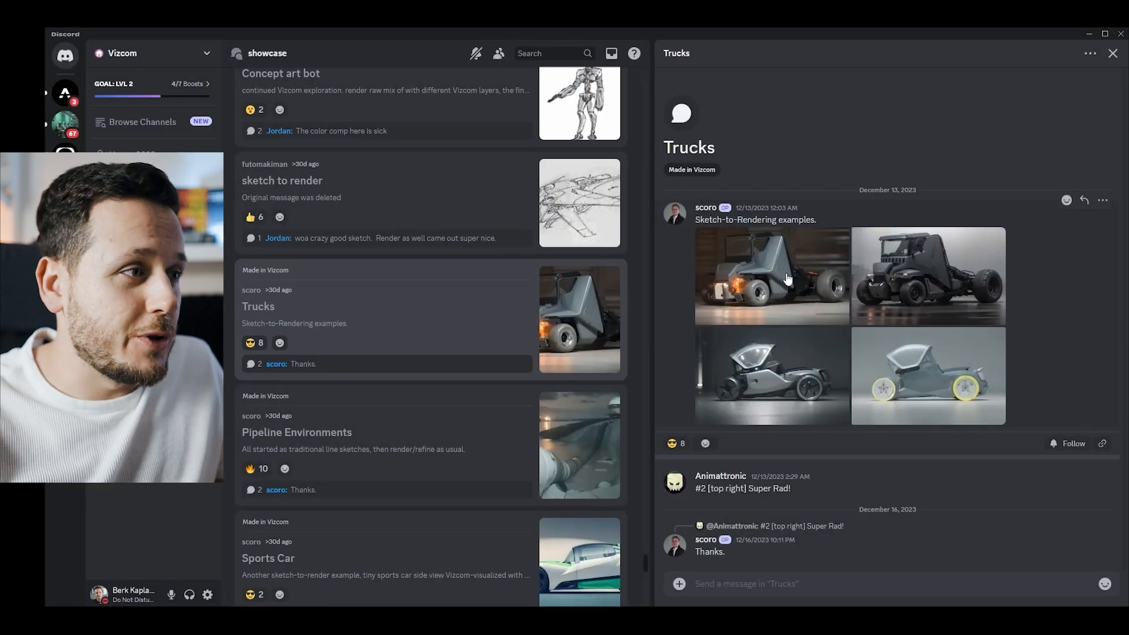
{"action": "scroll", "scroll_direction": "down", "scroll_amount": 3}
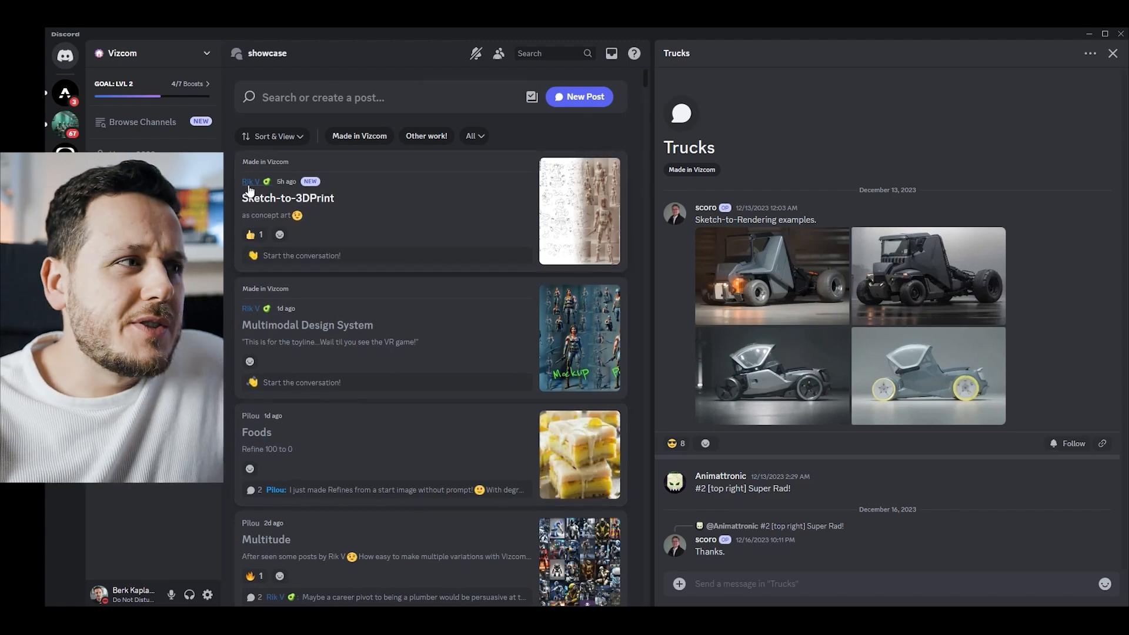
{"action": "mouse_move", "coordinate": [286, 308]}
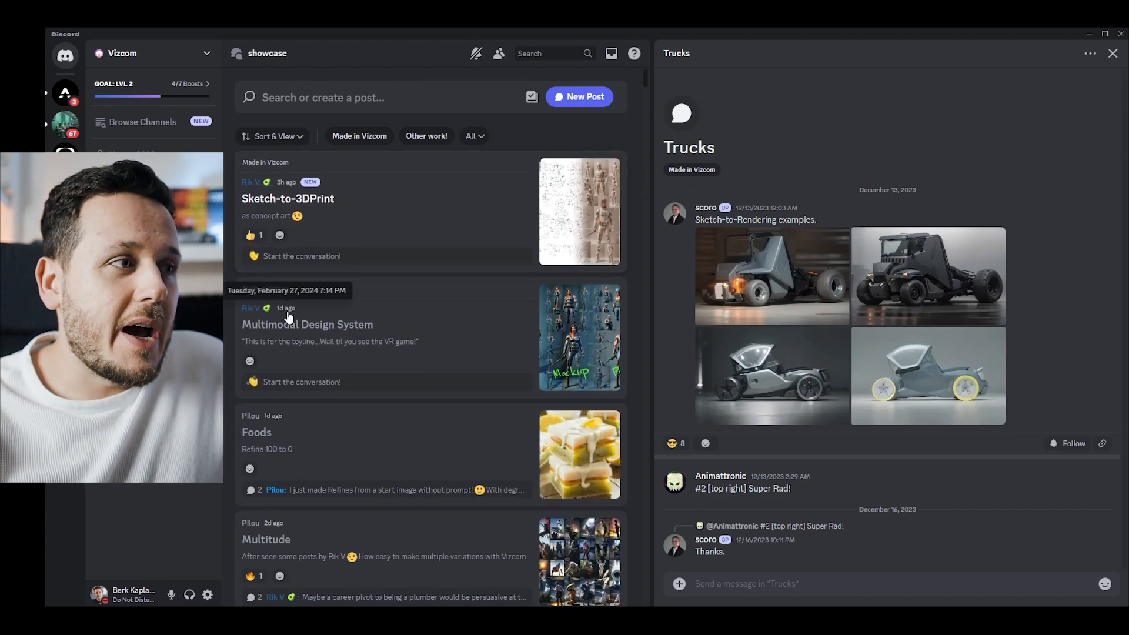
View the Sketch-to-3DPrint and Multimodal Design System posts, then bring up Reverse Automation [set of 3]
{"action": "left_click", "coordinate": [287, 199]}
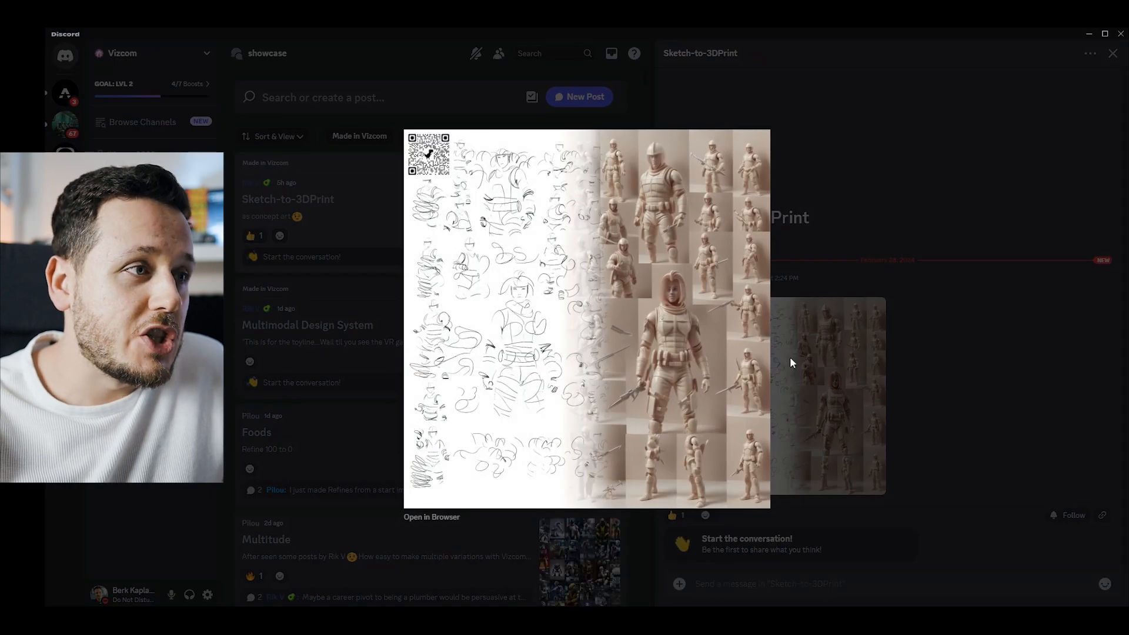
{"action": "mouse_move", "coordinate": [773, 353]}
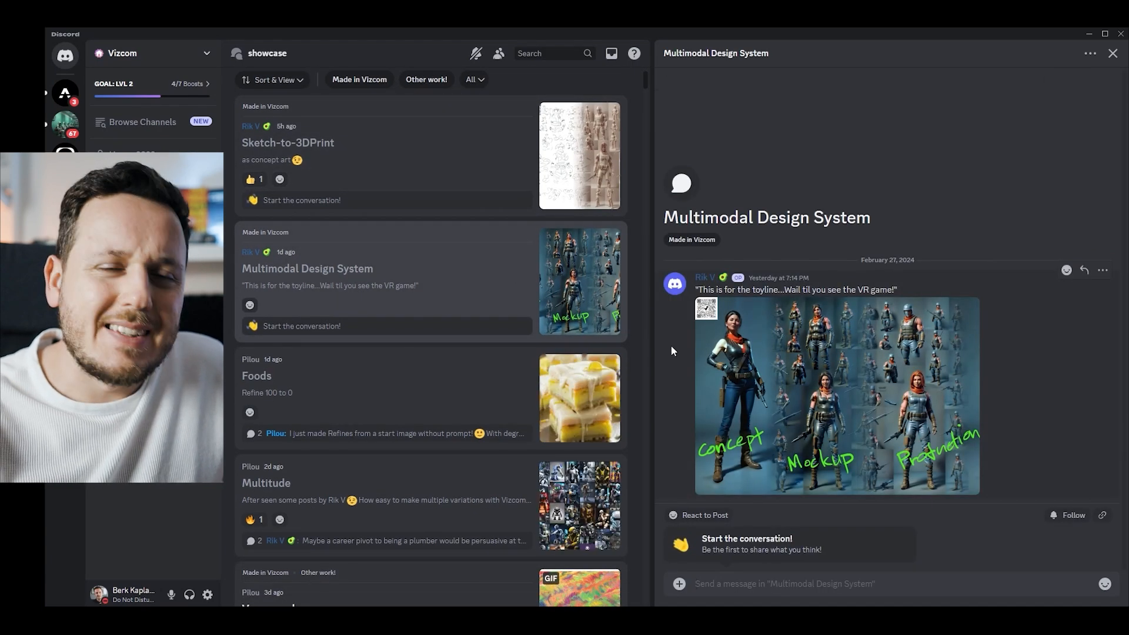
{"action": "scroll", "scroll_direction": "down", "scroll_amount": 3}
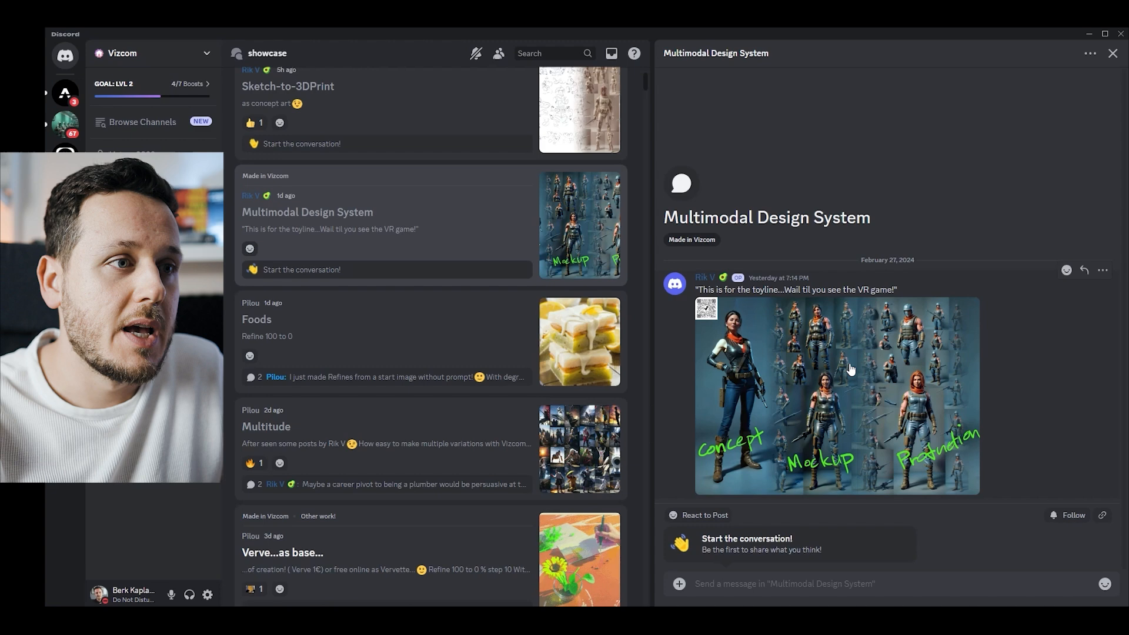
{"action": "scroll", "scroll_direction": "down", "scroll_amount": 3}
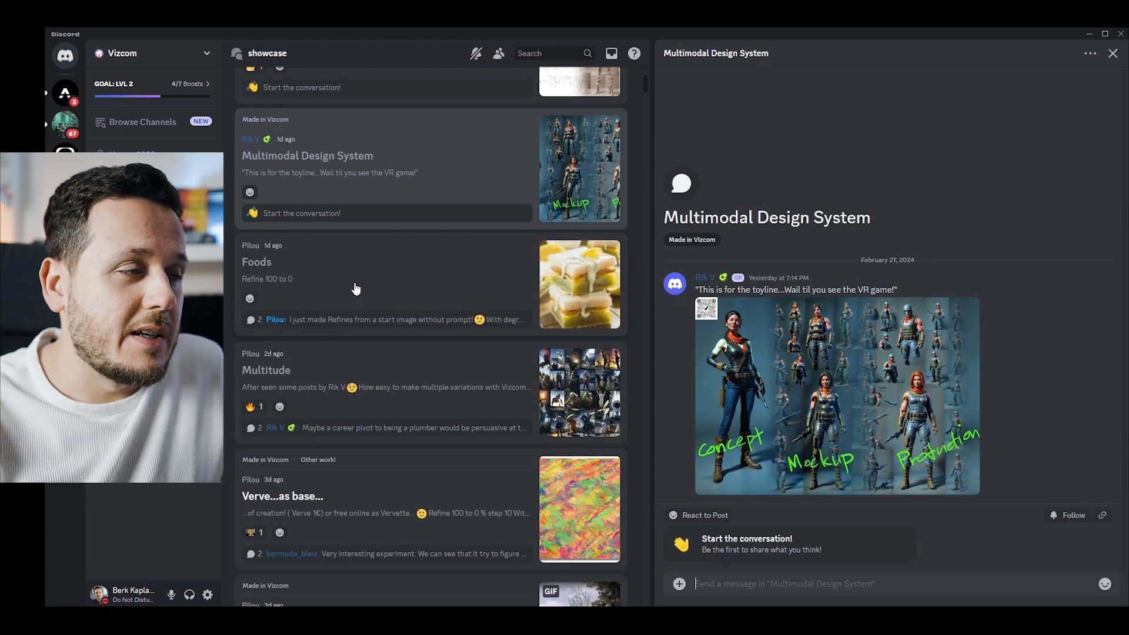
{"action": "scroll", "scroll_direction": "down", "scroll_amount": 3}
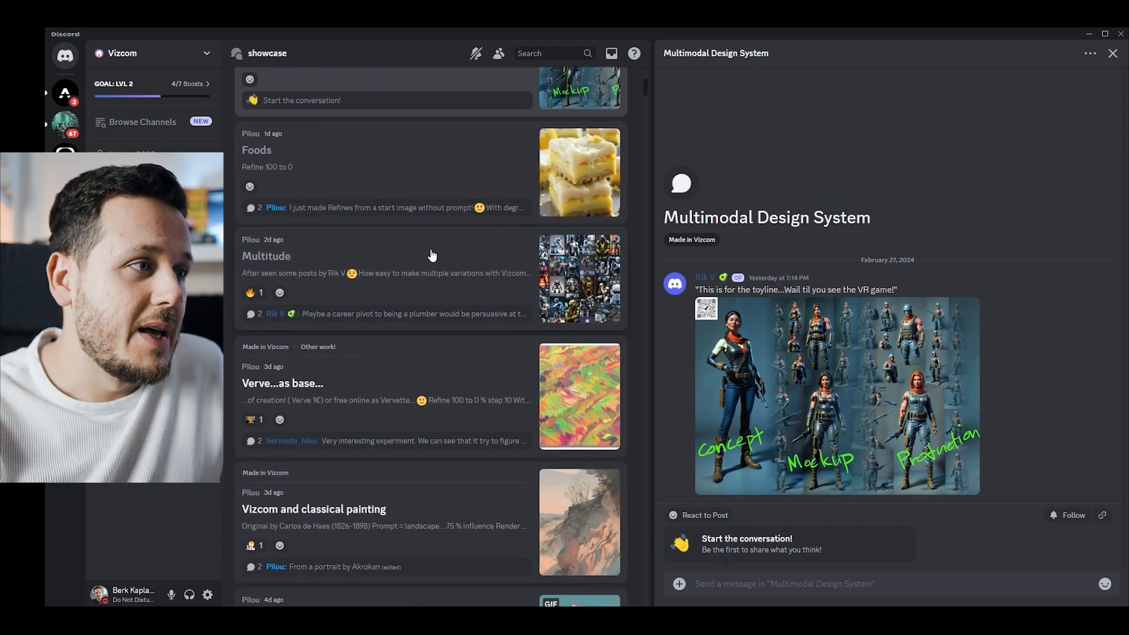
{"action": "scroll", "scroll_direction": "down", "scroll_amount": 3}
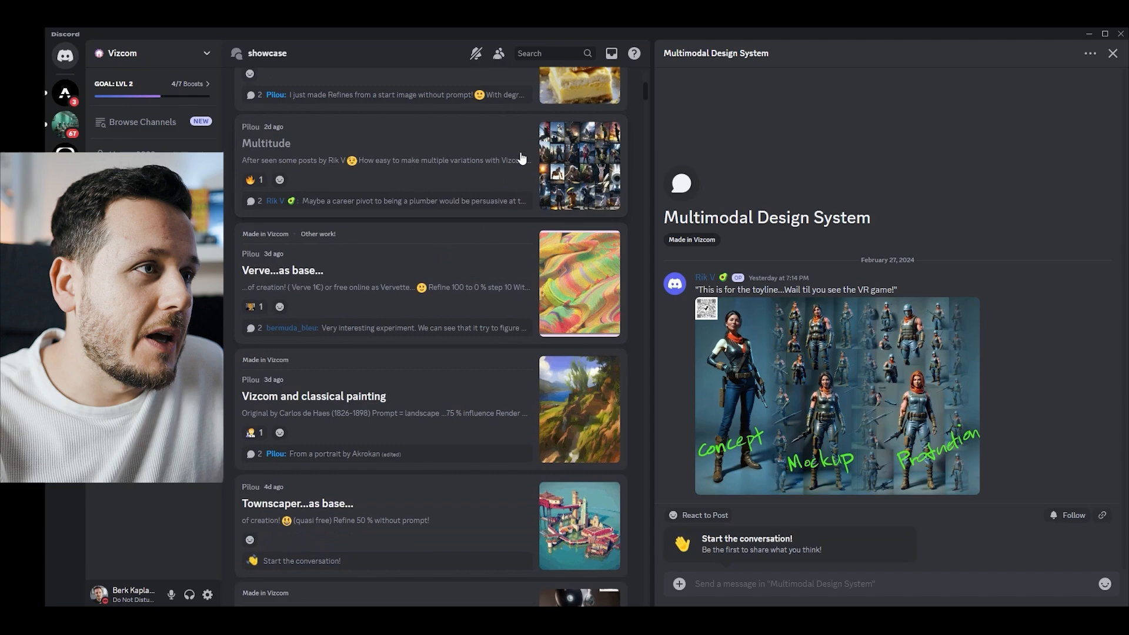
{"action": "left_click", "coordinate": [266, 144]}
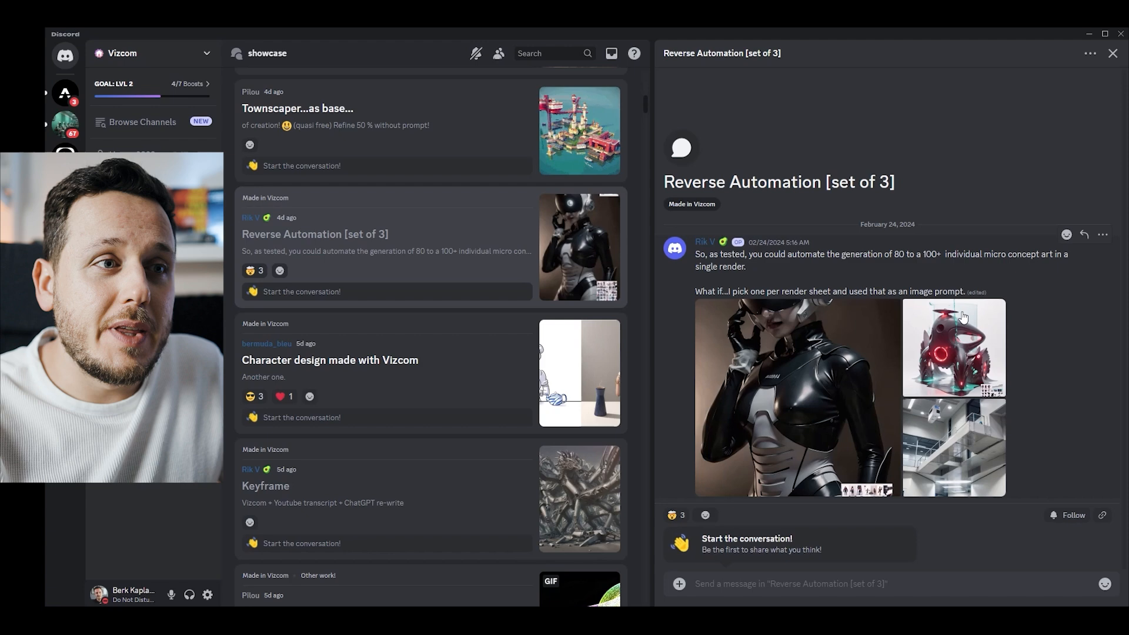
{"action": "mouse_move", "coordinate": [828, 303]}
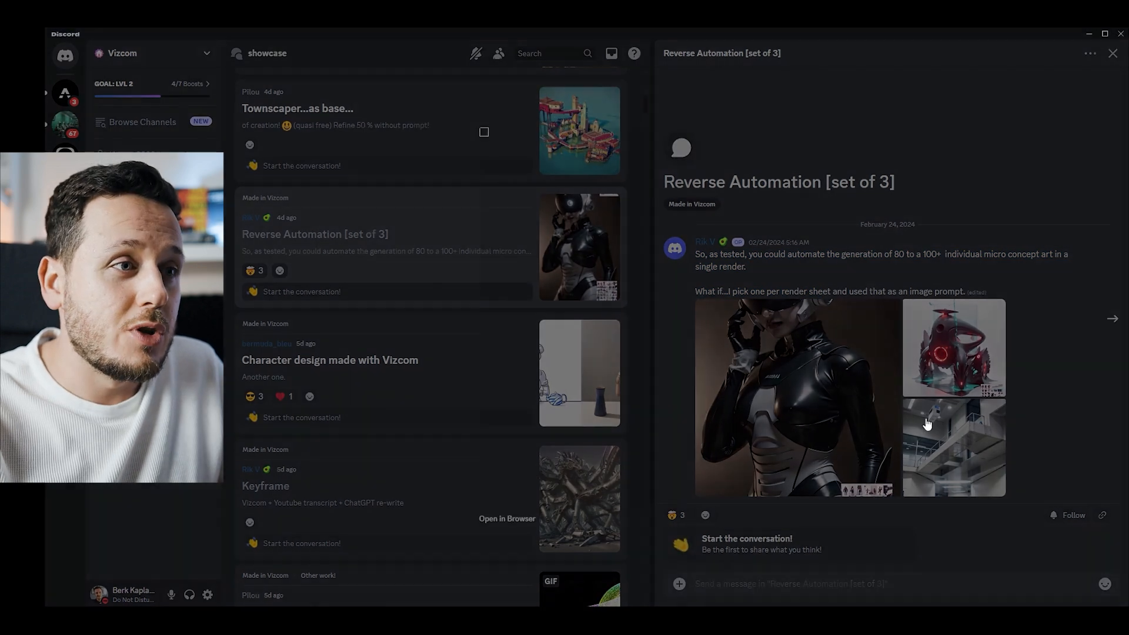
Leave the Reverse Automation render, view Automation test: Sci-fi Props, then bring up 'Very cool for make variations!'
{"action": "left_click", "coordinate": [951, 446]}
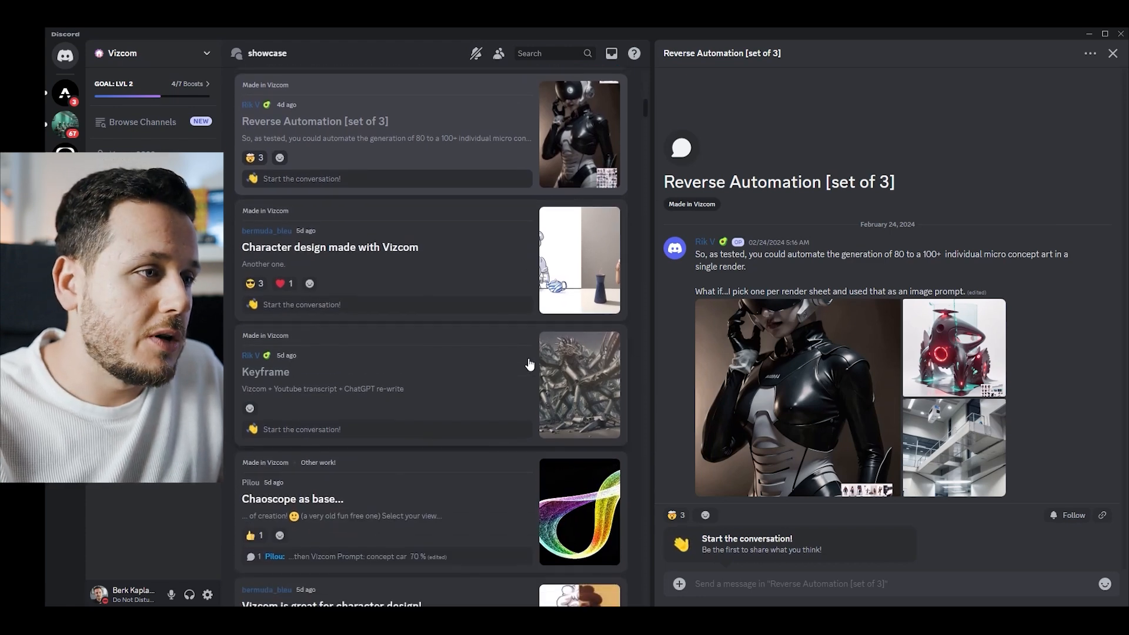
{"action": "scroll", "scroll_direction": "down", "scroll_amount": 3}
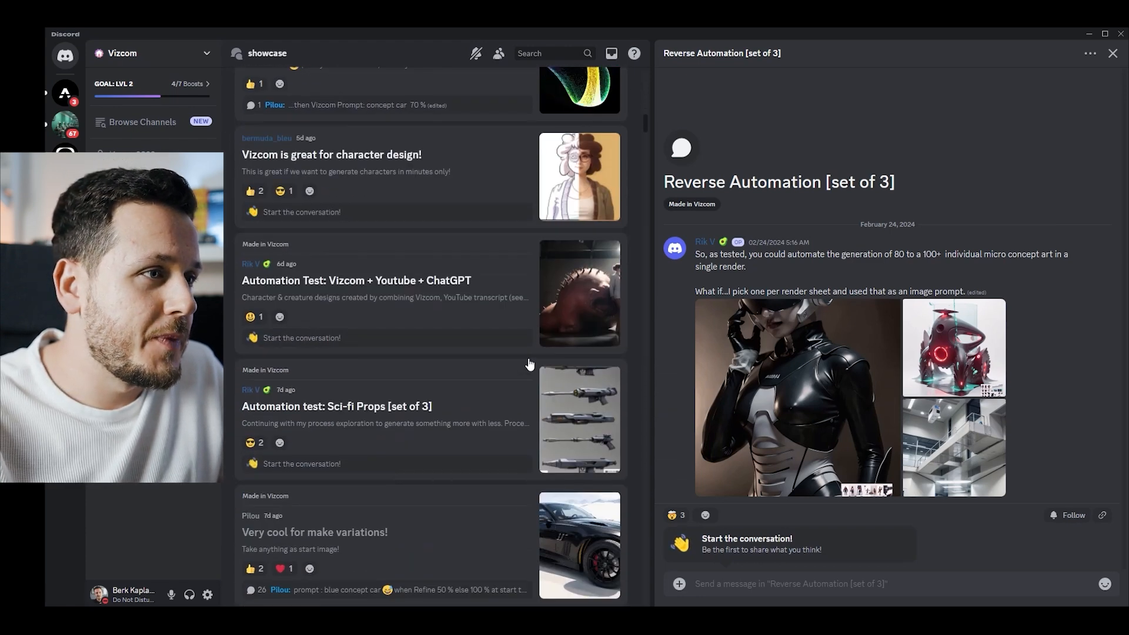
{"action": "scroll", "scroll_direction": "down", "scroll_amount": 3}
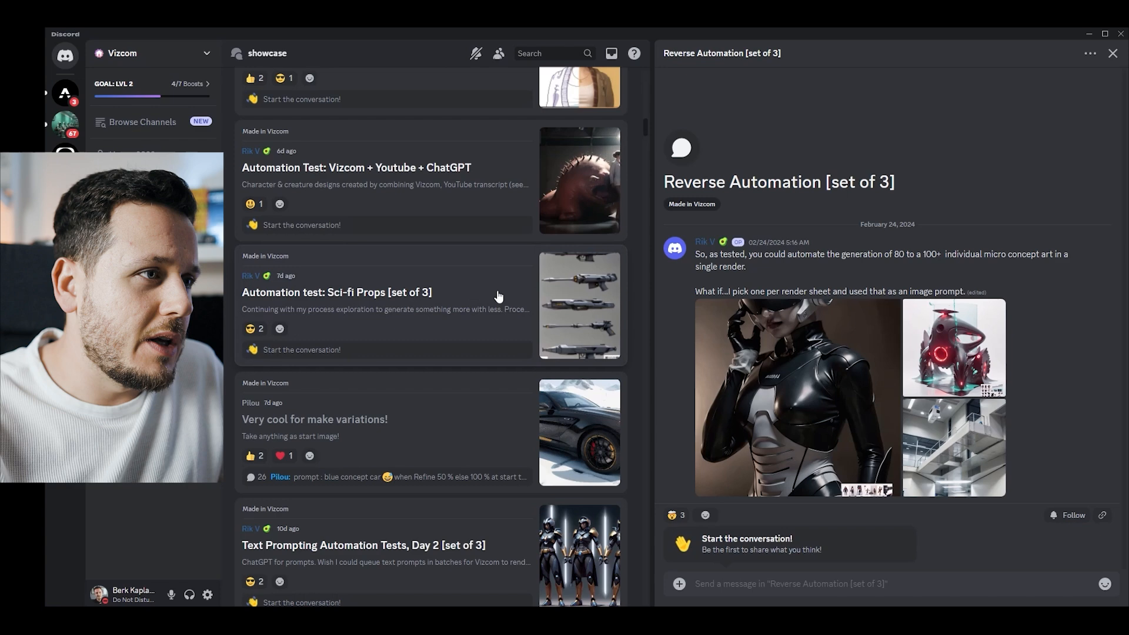
{"action": "left_click", "coordinate": [336, 293]}
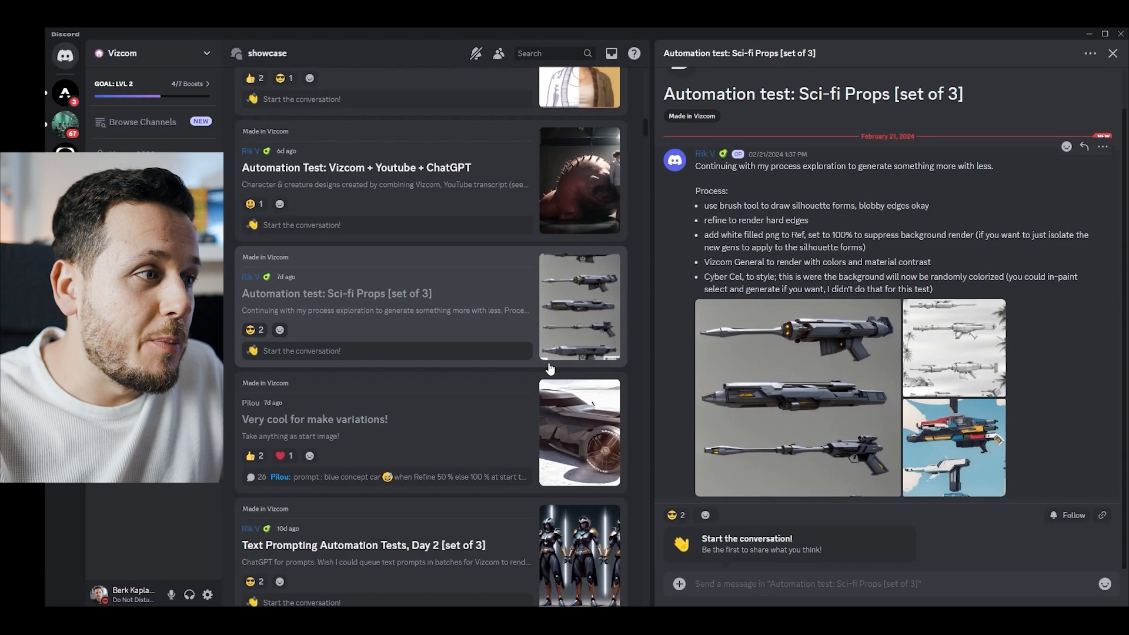
{"action": "left_click", "coordinate": [314, 418]}
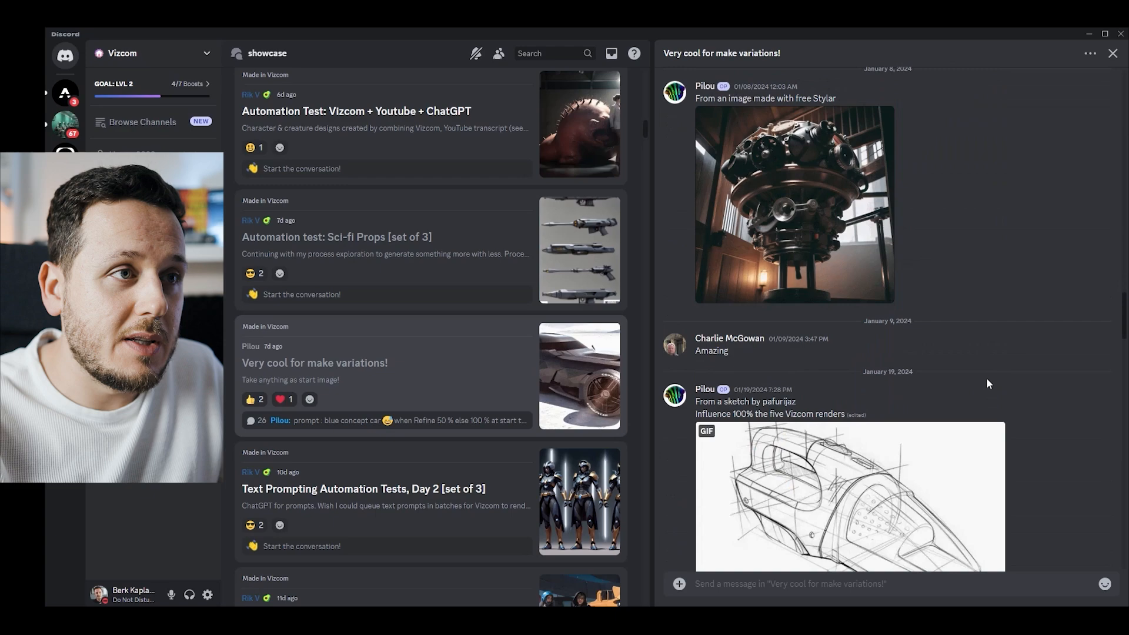
Look through the variations thread, then show the Batmobile exploration post's dark sports car render enlarged
{"action": "scroll", "scroll_direction": "down", "scroll_amount": 3}
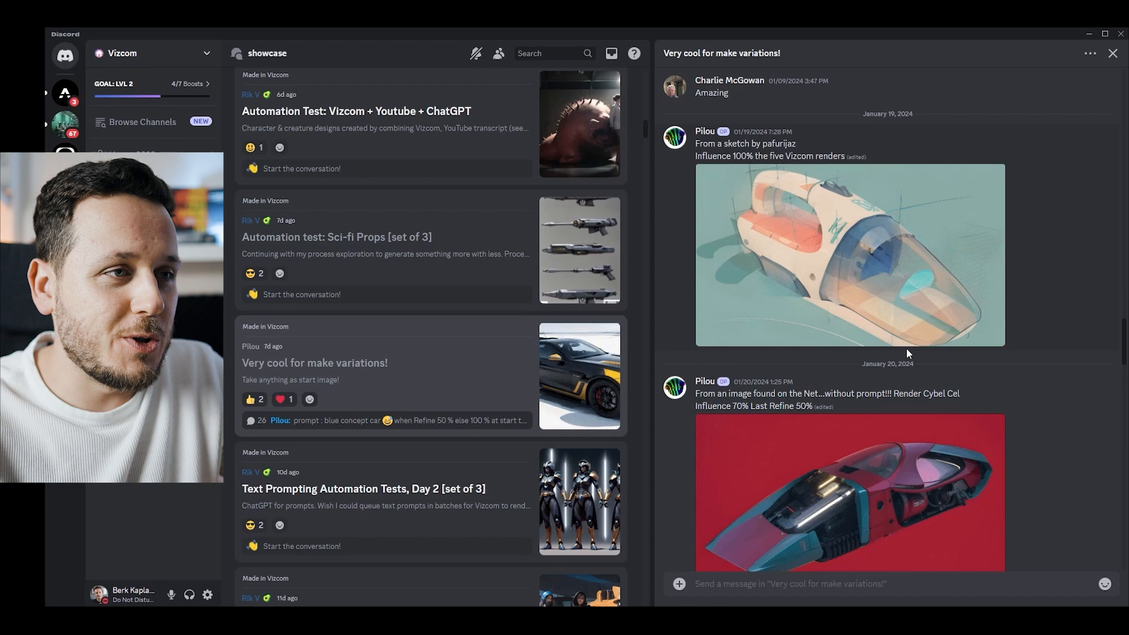
{"action": "scroll", "scroll_direction": "down", "scroll_amount": 3}
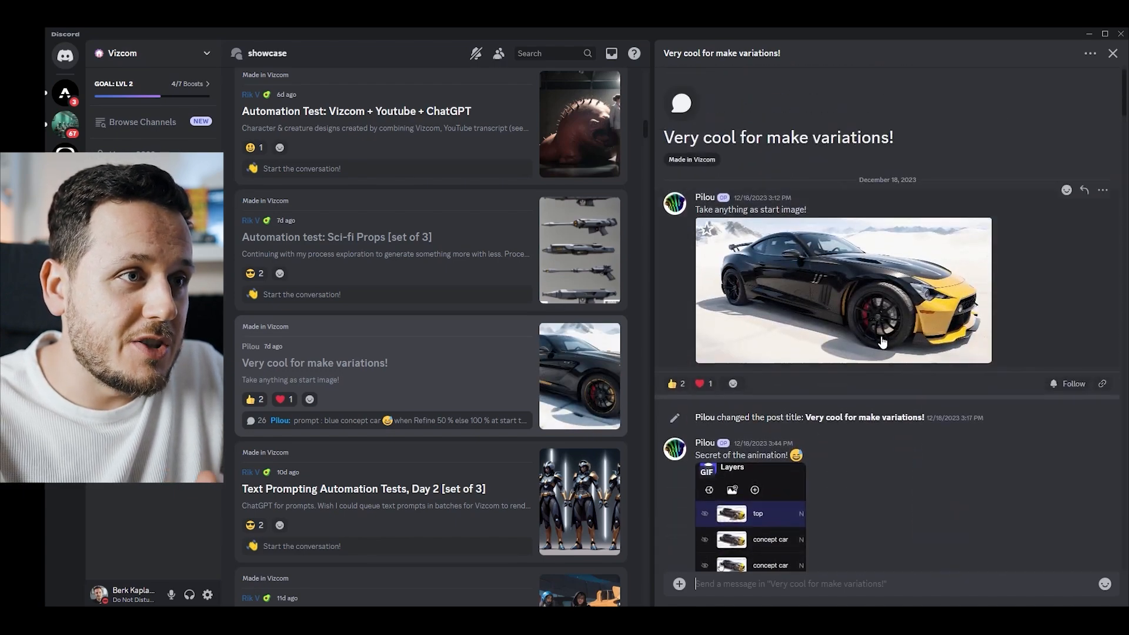
{"action": "left_click", "coordinate": [843, 290]}
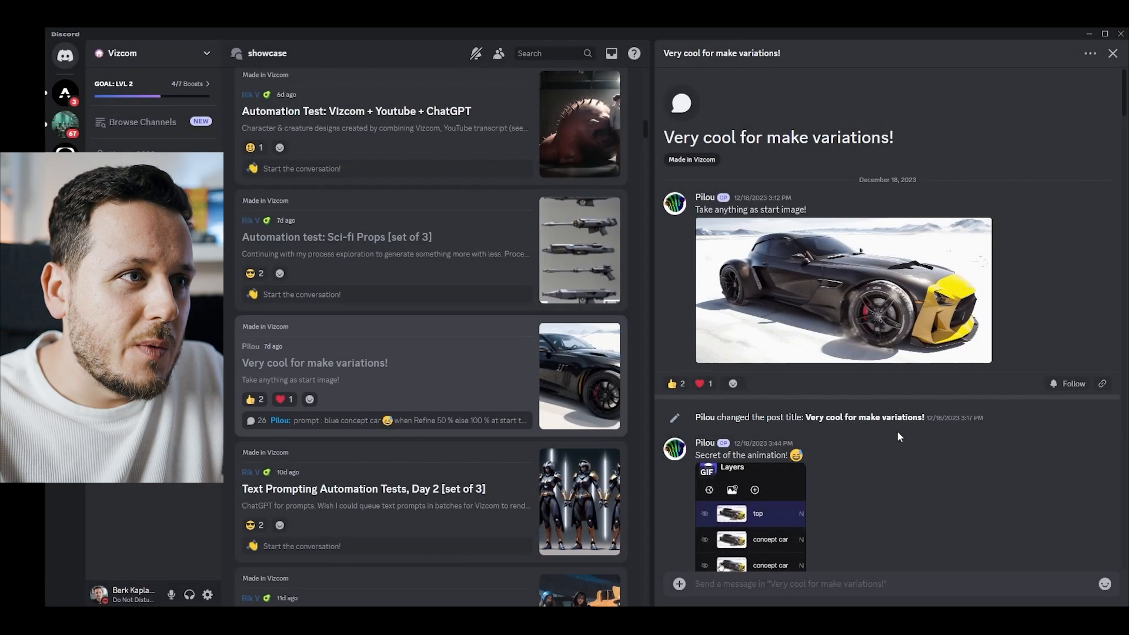
{"action": "scroll", "scroll_direction": "down", "scroll_amount": 3}
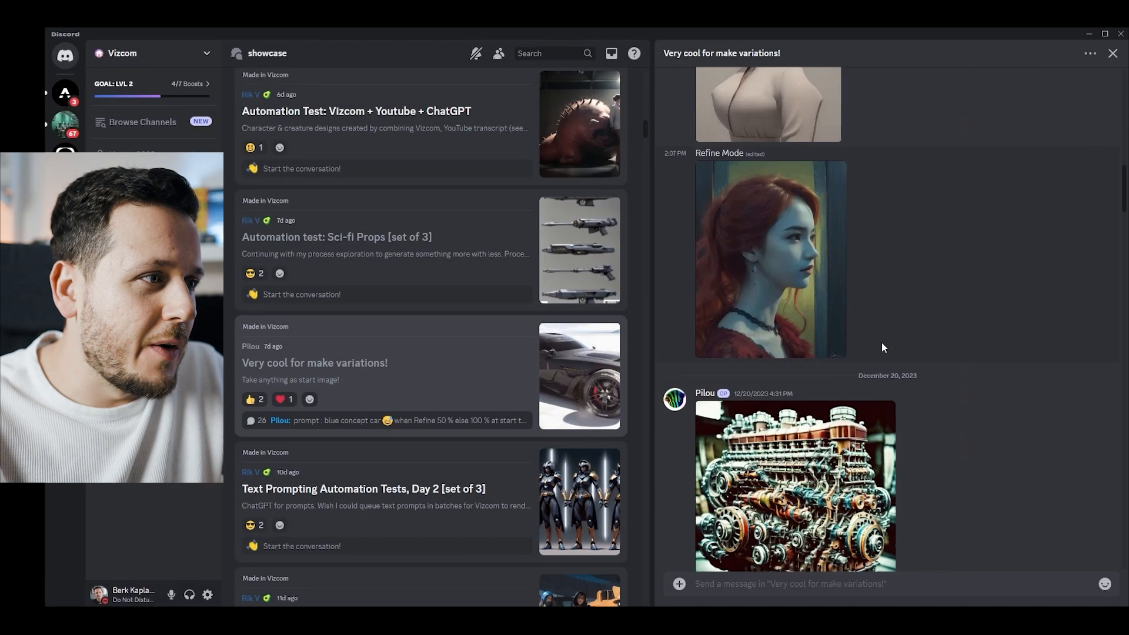
{"action": "scroll", "scroll_direction": "down", "scroll_amount": 3}
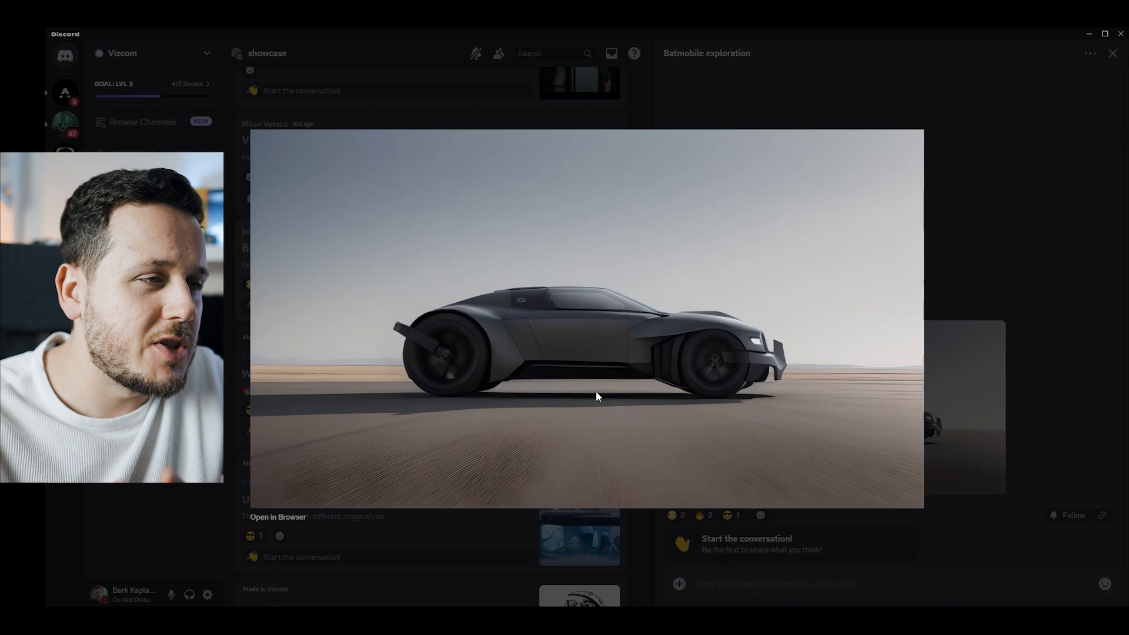
{"action": "mouse_move", "coordinate": [681, 373]}
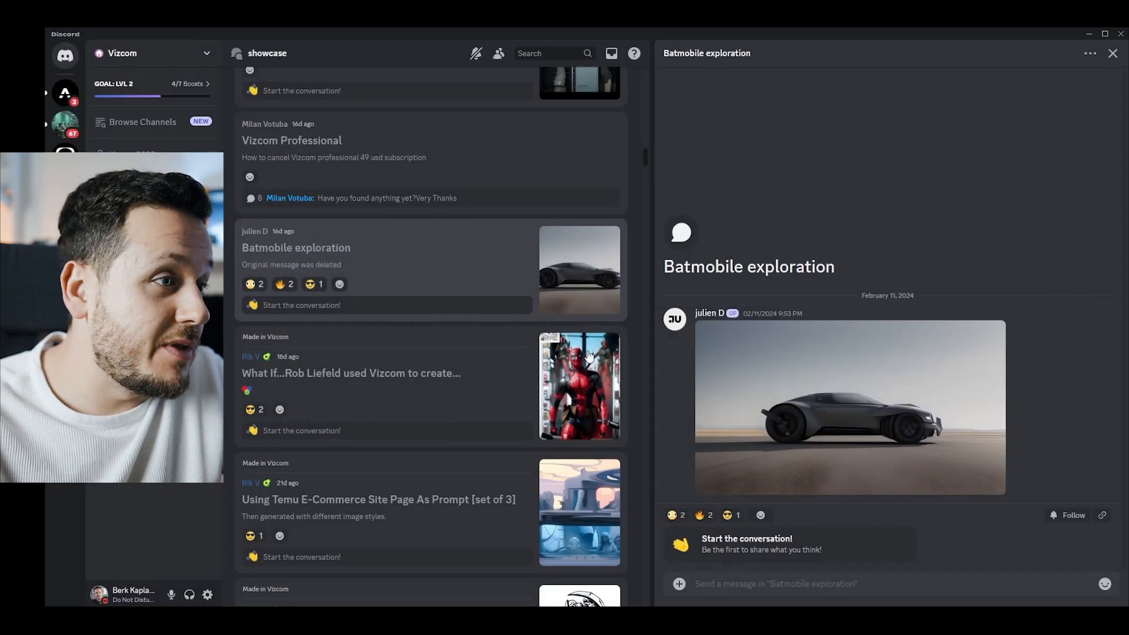
Bring up the 'What If...Rob Liefeld used Vizcom to create...' post with its Deadpool render
{"action": "scroll", "scroll_direction": "down", "scroll_amount": 3}
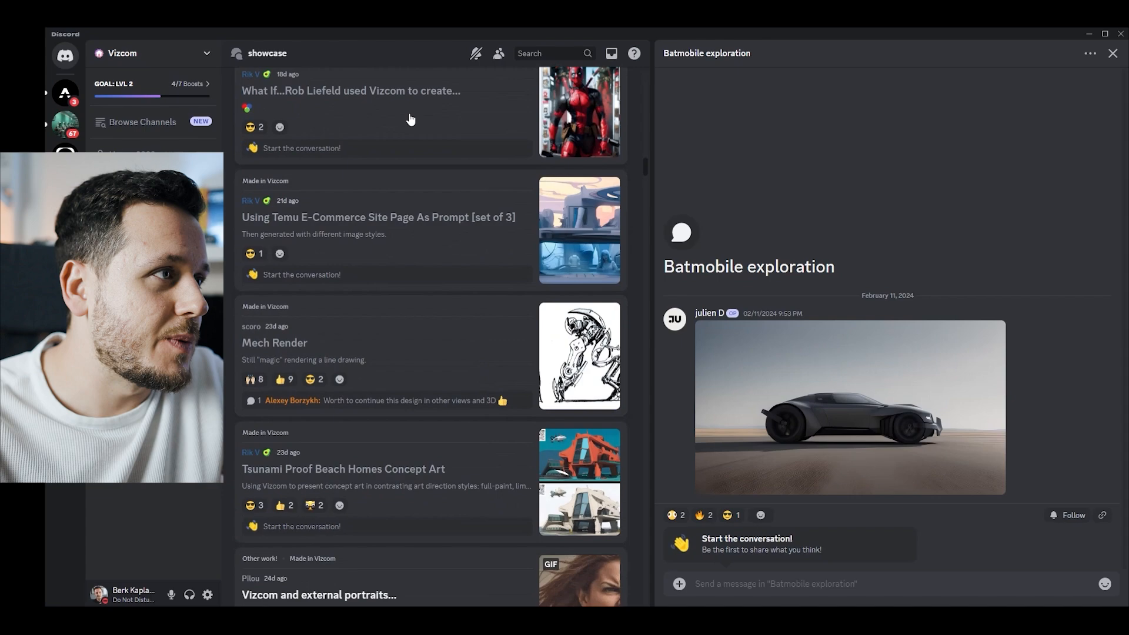
{"action": "left_click", "coordinate": [350, 91]}
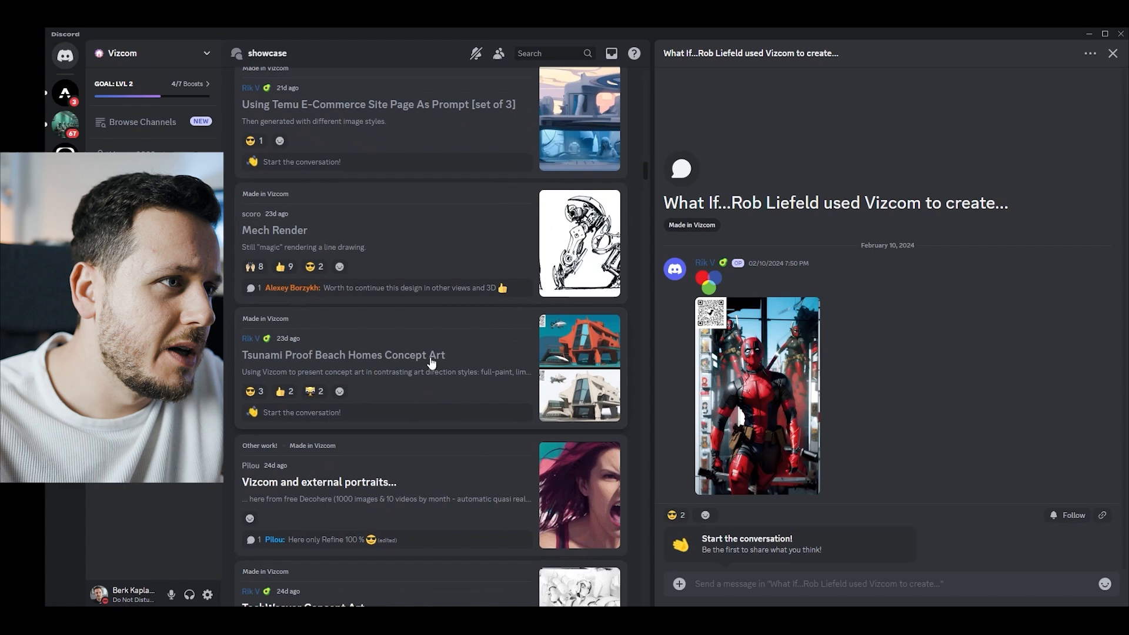
Scroll the showcase post list much further down past the Rob Liefeld post
{"action": "scroll", "scroll_direction": "down", "scroll_amount": 3}
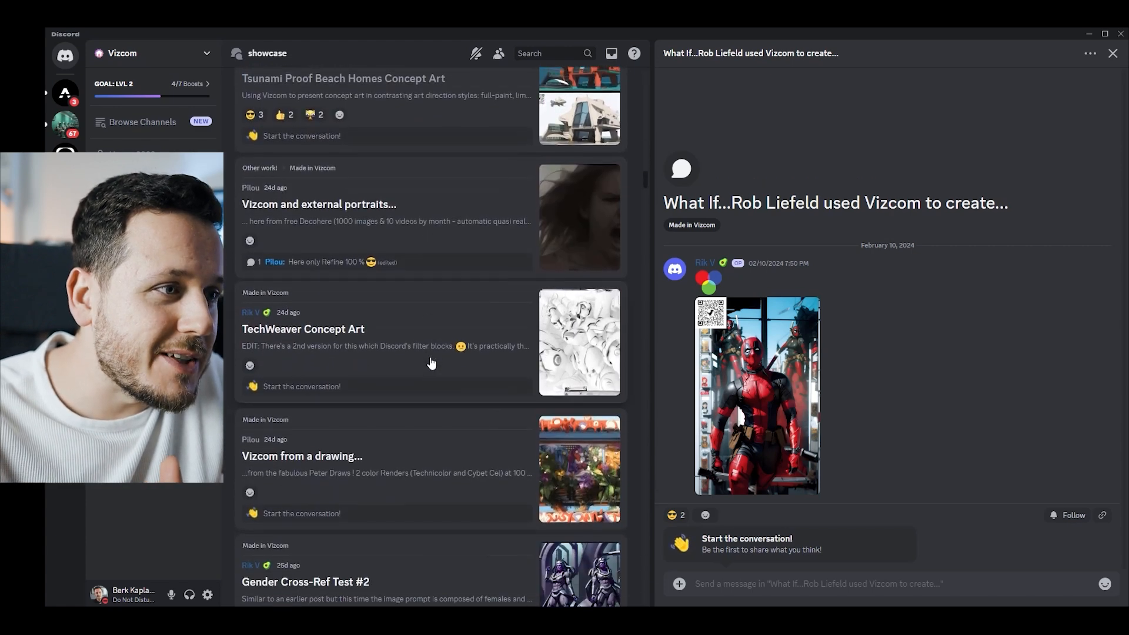
{"action": "scroll", "scroll_direction": "down", "scroll_amount": 3}
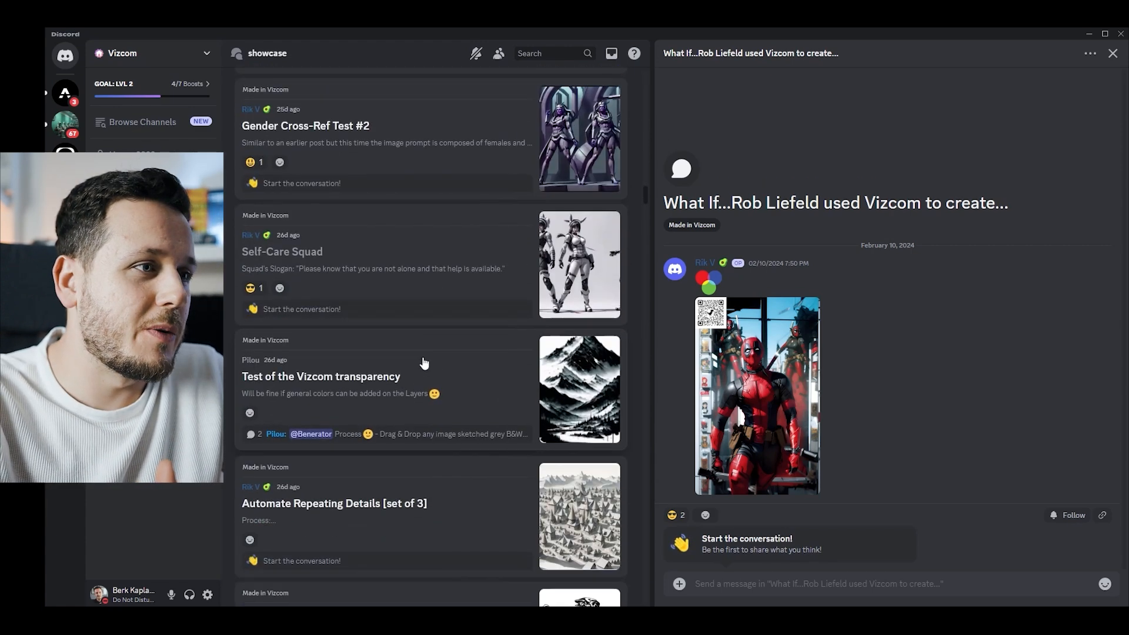
{"action": "scroll", "scroll_direction": "down", "scroll_amount": 3}
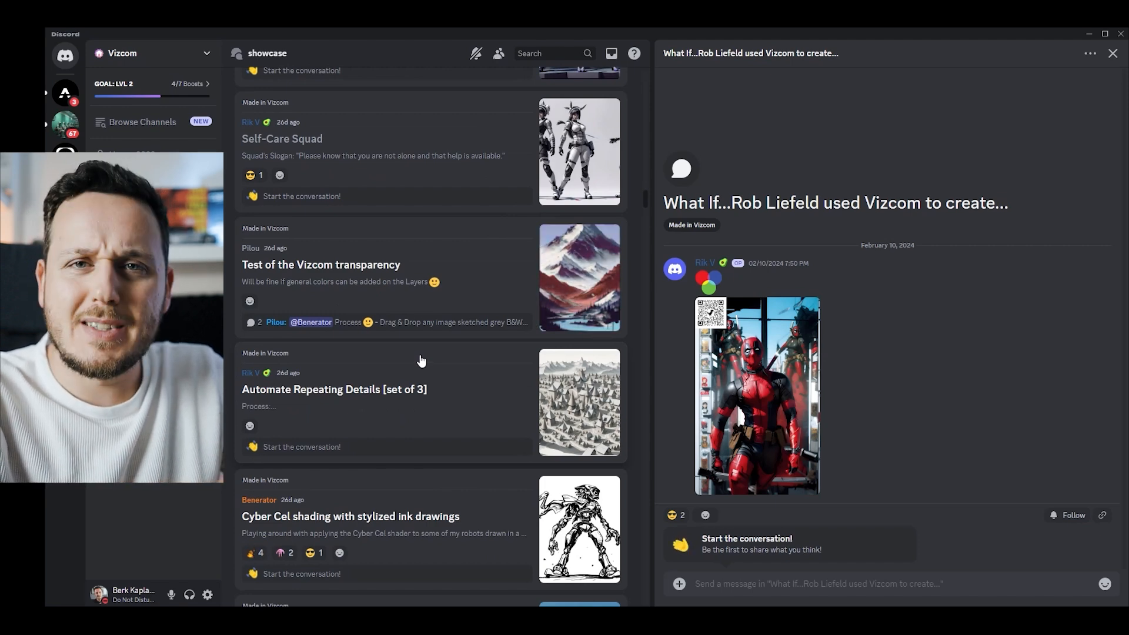
{"action": "scroll", "scroll_direction": "down", "scroll_amount": 3}
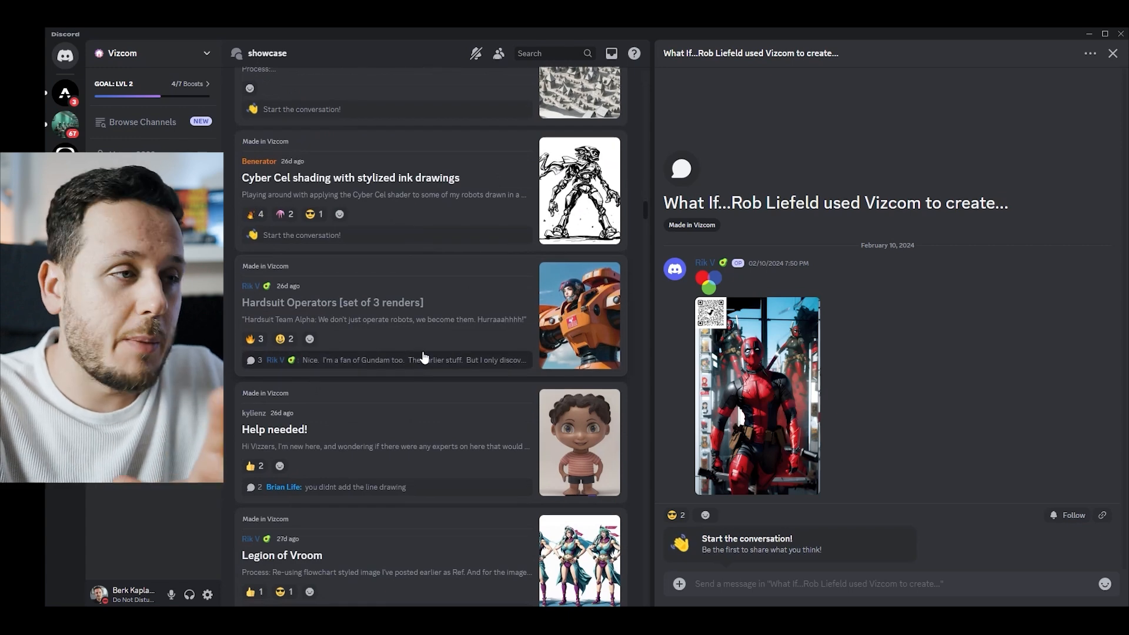
{"action": "scroll", "scroll_direction": "down", "scroll_amount": 3}
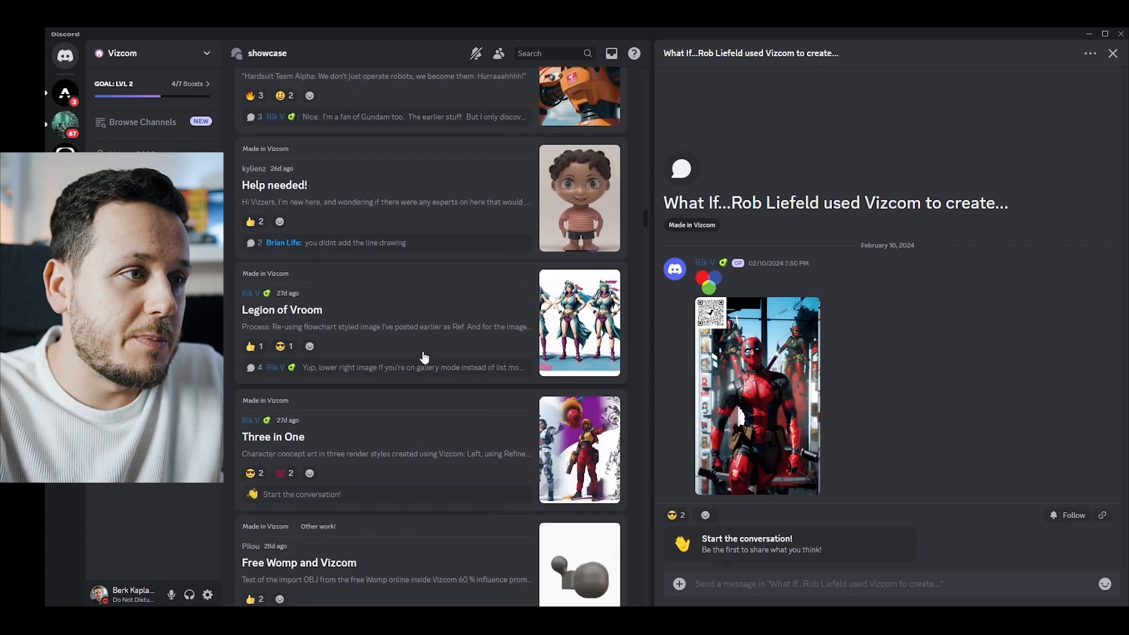
{"action": "scroll", "scroll_direction": "down", "scroll_amount": 3}
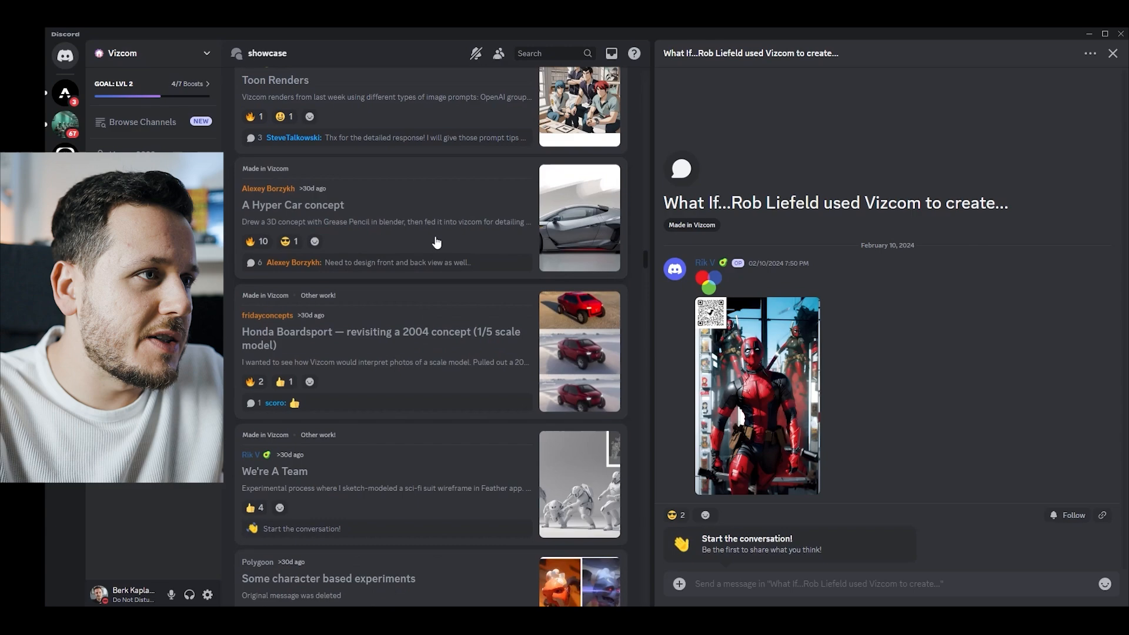
View the A Hyper Car concept post's grey and green sports car renders and its comments
{"action": "left_click", "coordinate": [293, 205]}
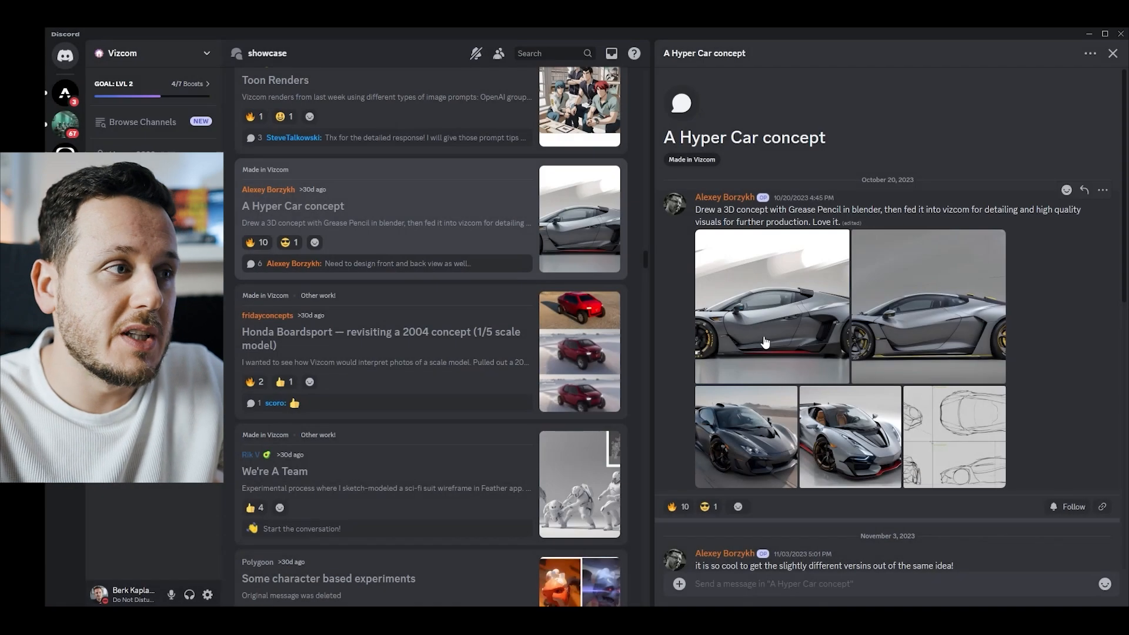
{"action": "scroll", "scroll_direction": "down", "scroll_amount": 3}
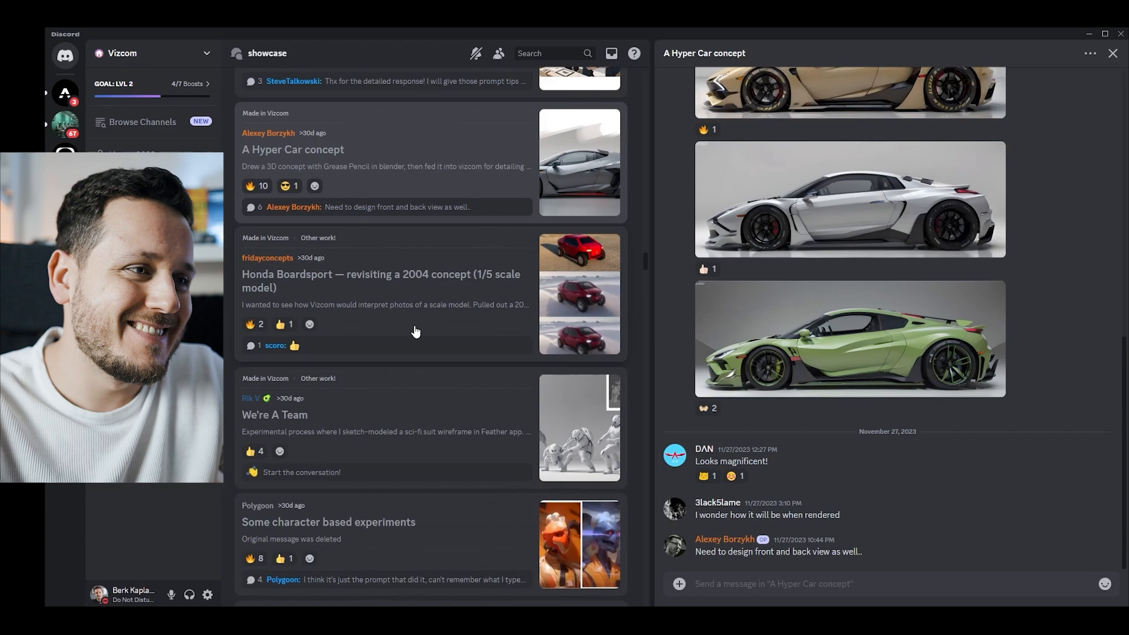
{"action": "scroll", "scroll_direction": "down", "scroll_amount": 3}
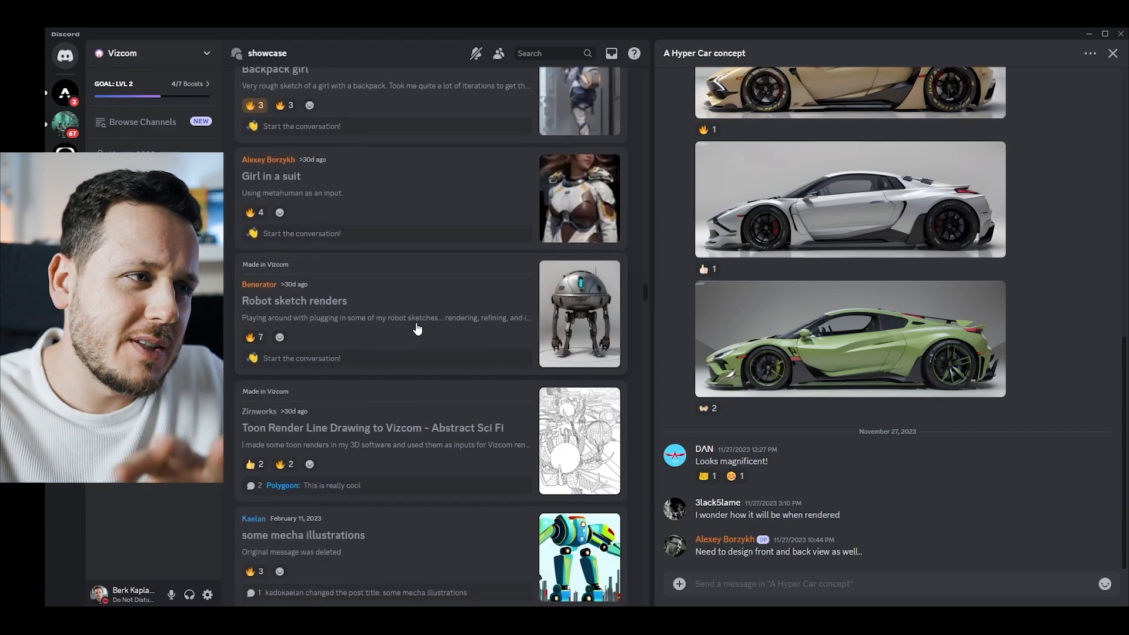
{"action": "scroll", "scroll_direction": "down", "scroll_amount": 3}
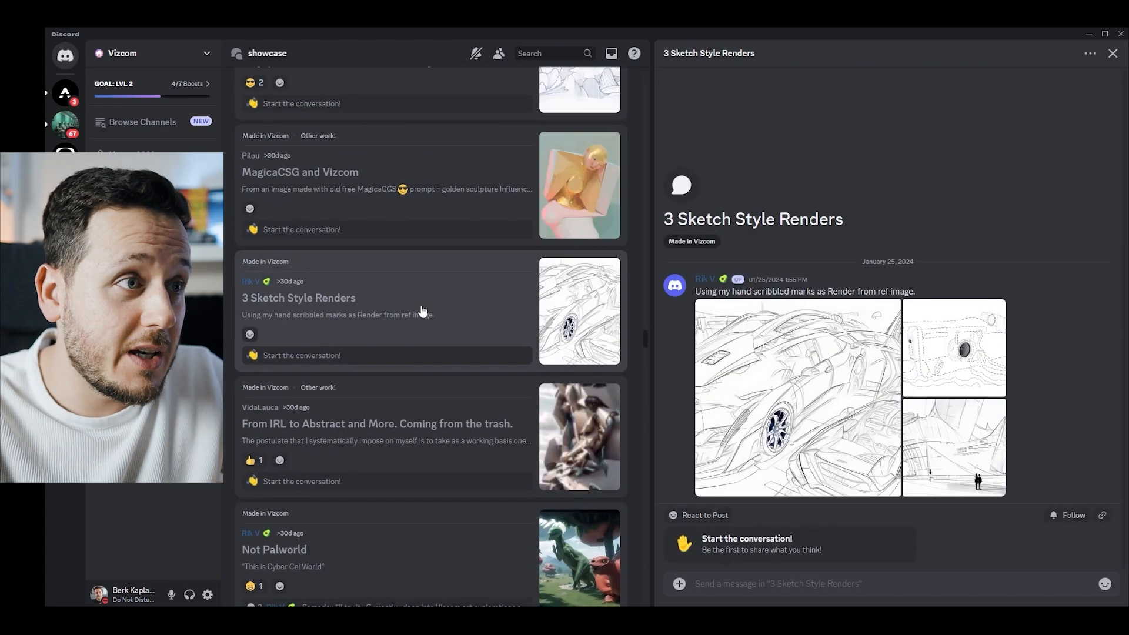
Enlarge the sketch-style car renders one after another, then continue down the showcase list
{"action": "left_click", "coordinate": [797, 396]}
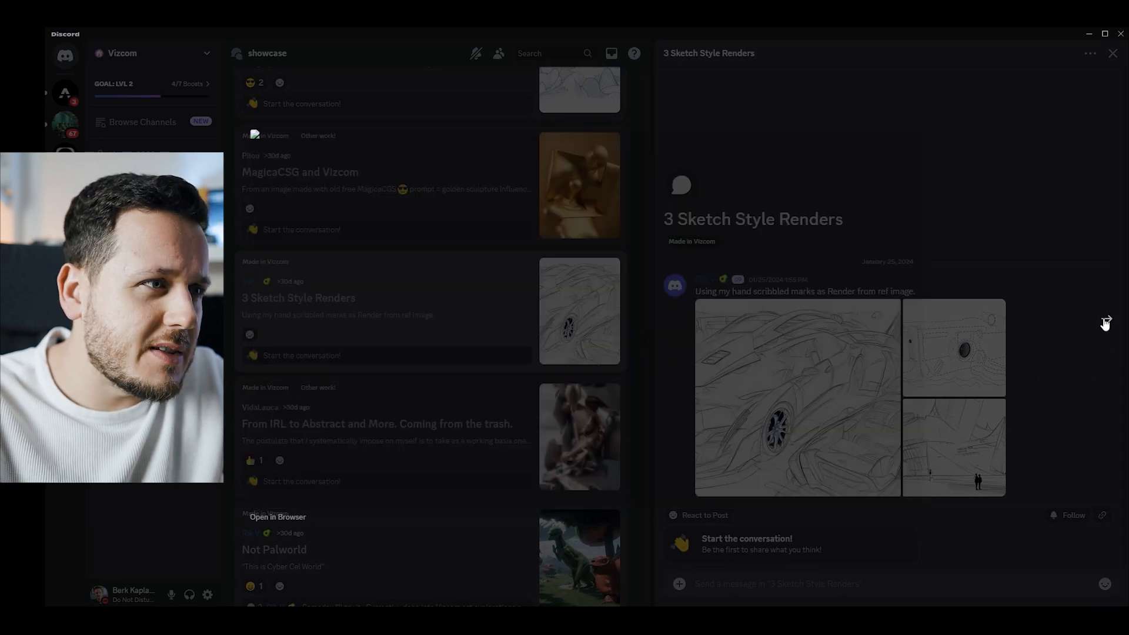
{"action": "left_click", "coordinate": [796, 396]}
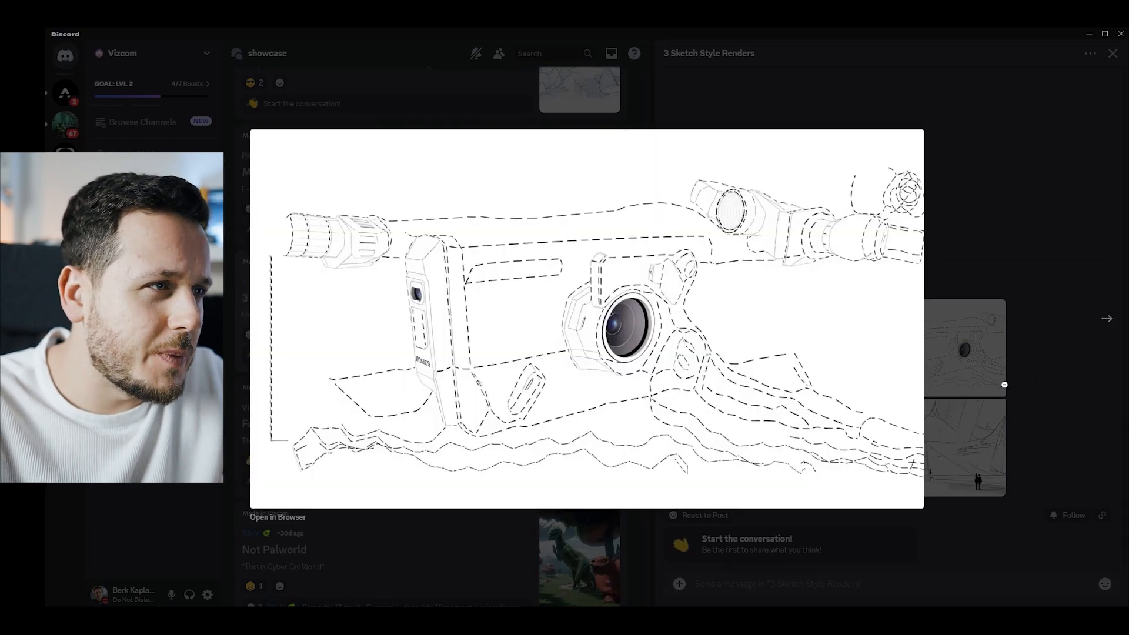
{"action": "left_click", "coordinate": [1105, 318]}
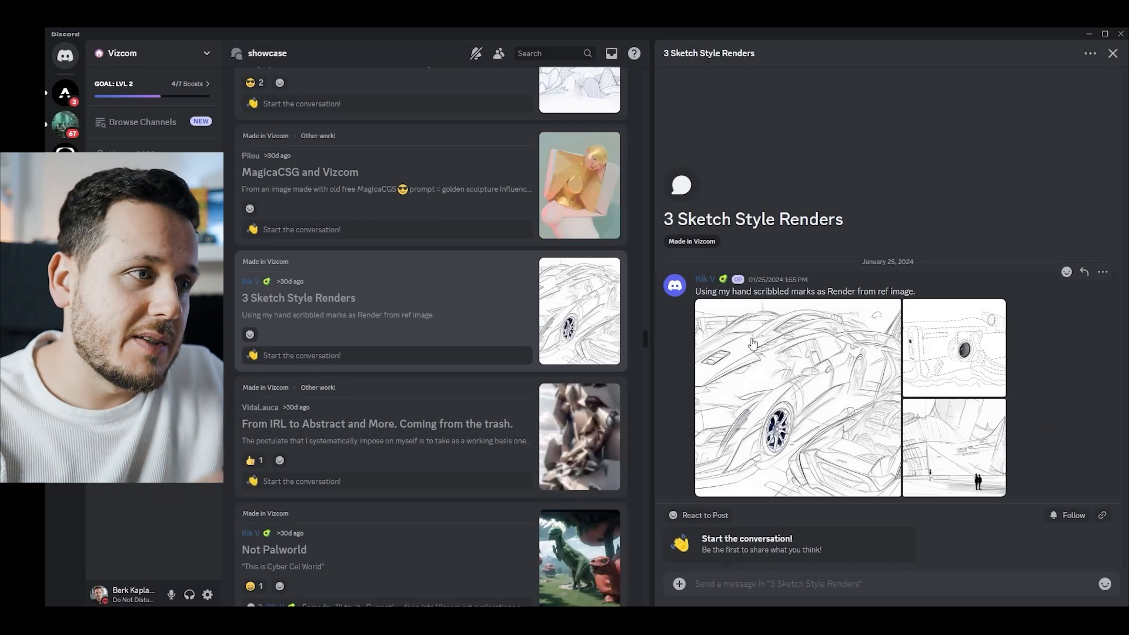
{"action": "scroll", "scroll_direction": "down", "scroll_amount": 3}
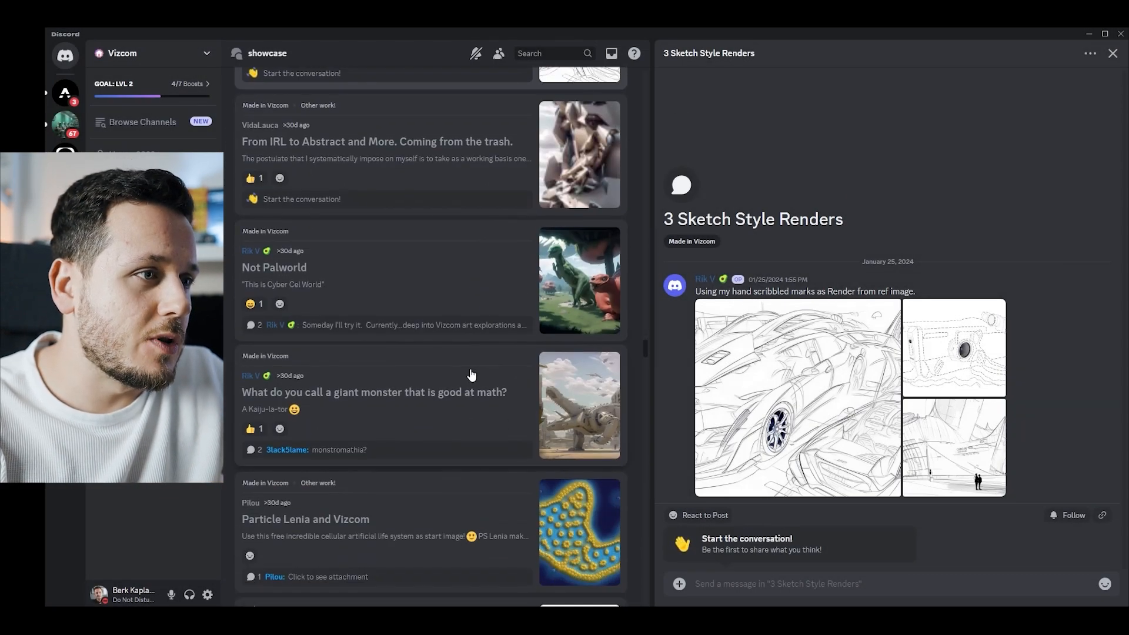
{"action": "scroll", "scroll_direction": "down", "scroll_amount": 3}
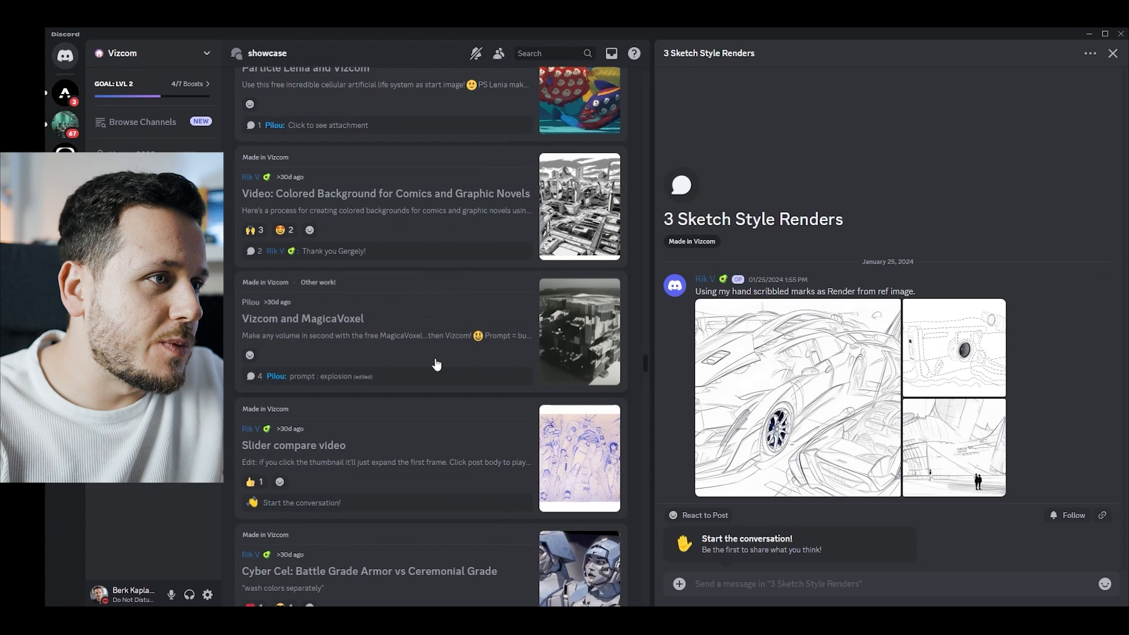
{"action": "scroll", "scroll_direction": "down", "scroll_amount": 3}
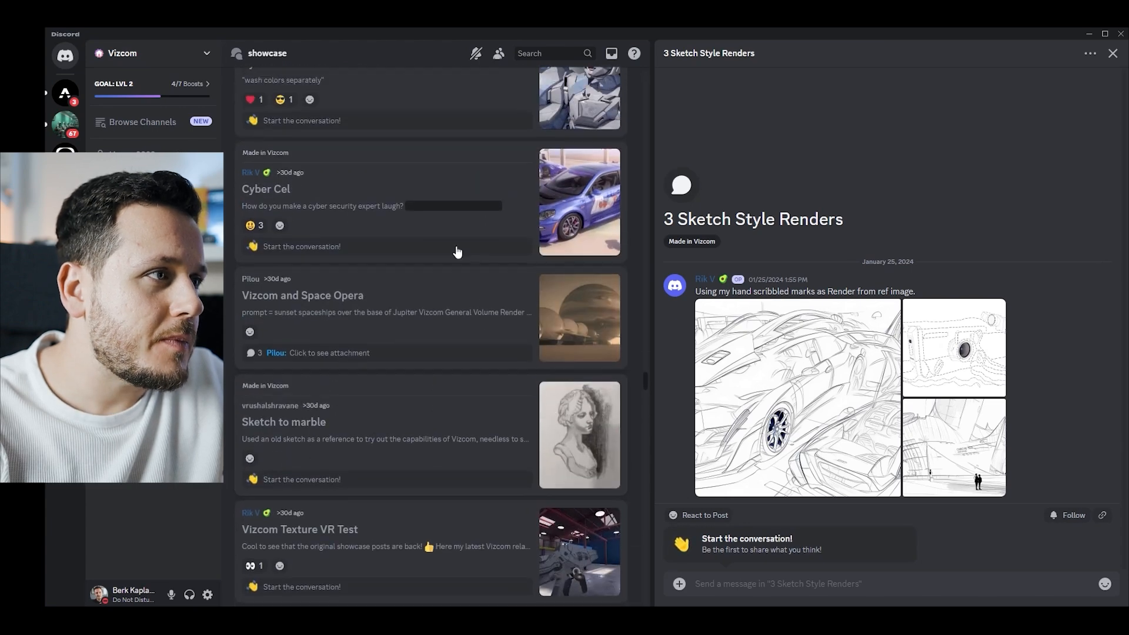
View the Cyber Cel post with its render enlarged
{"action": "left_click", "coordinate": [266, 188]}
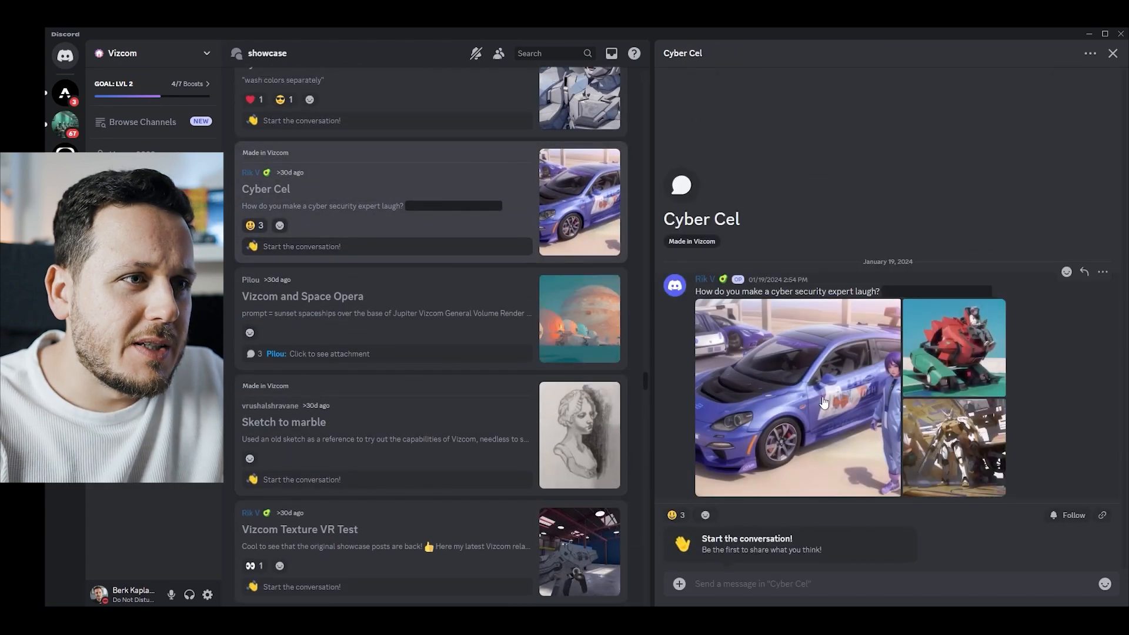
{"action": "left_click", "coordinate": [797, 396]}
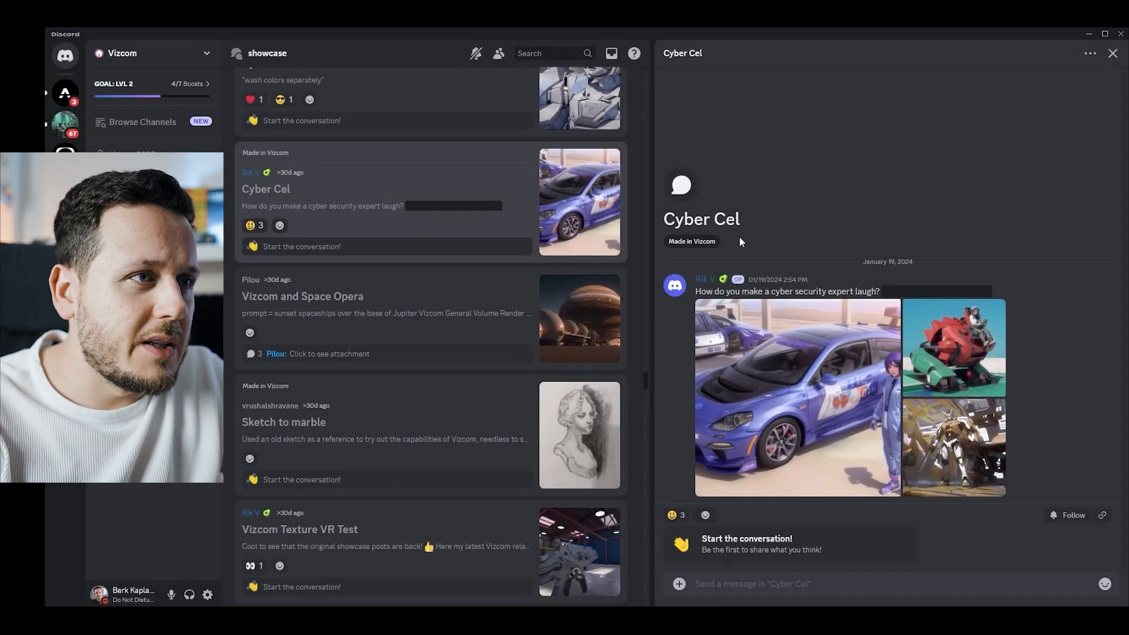
{"action": "scroll", "scroll_direction": "down", "scroll_amount": 3}
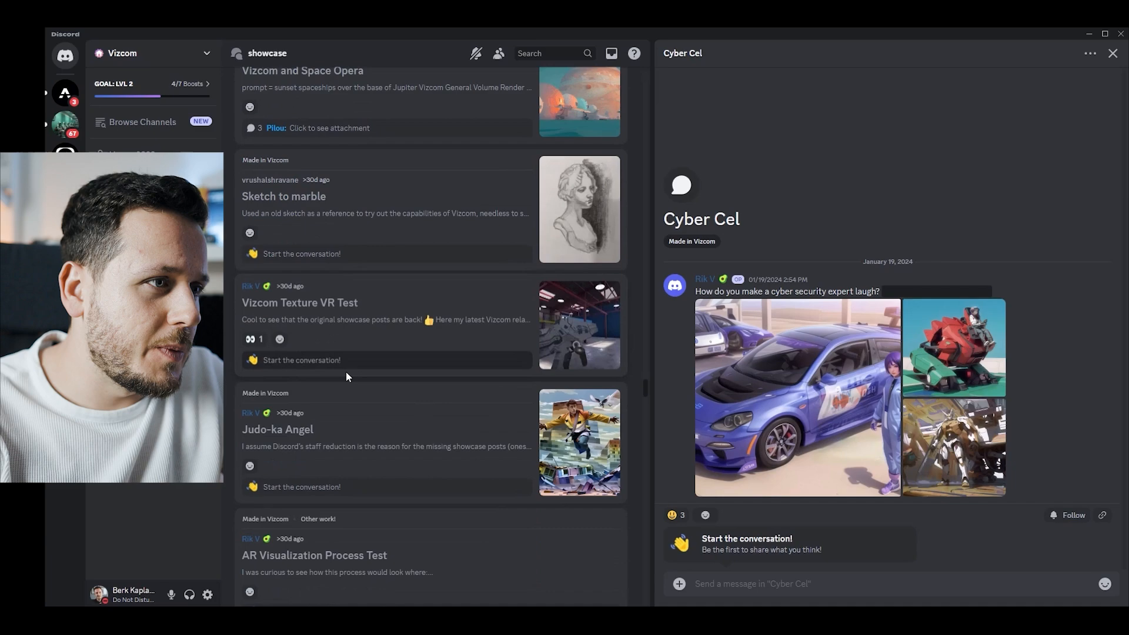
{"action": "scroll", "scroll_direction": "down", "scroll_amount": 3}
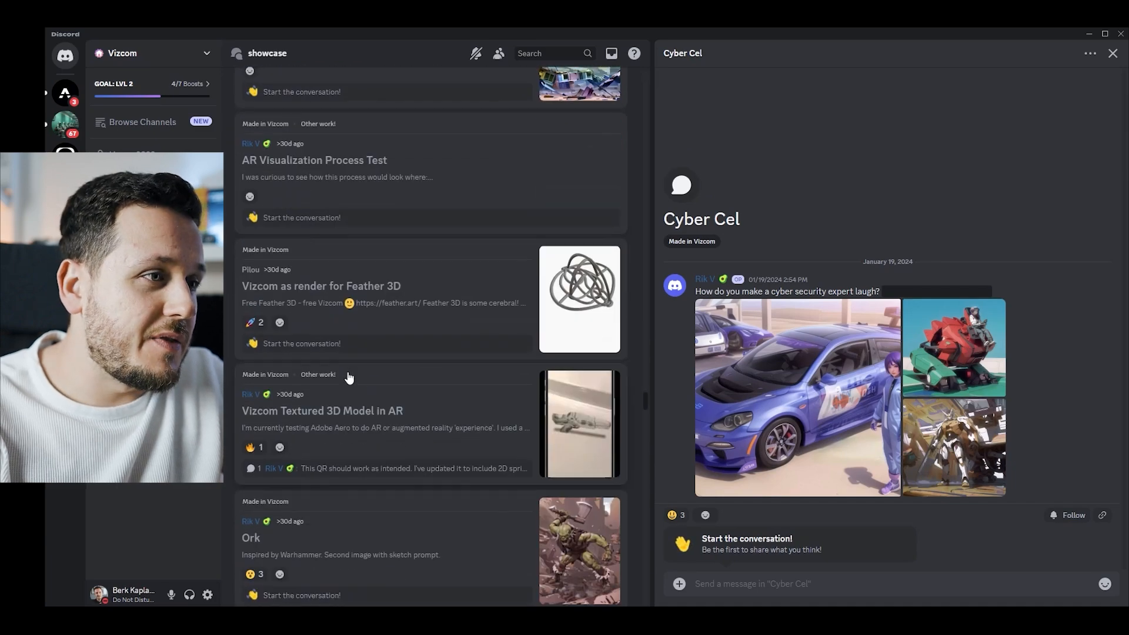
{"action": "scroll", "scroll_direction": "down", "scroll_amount": 3}
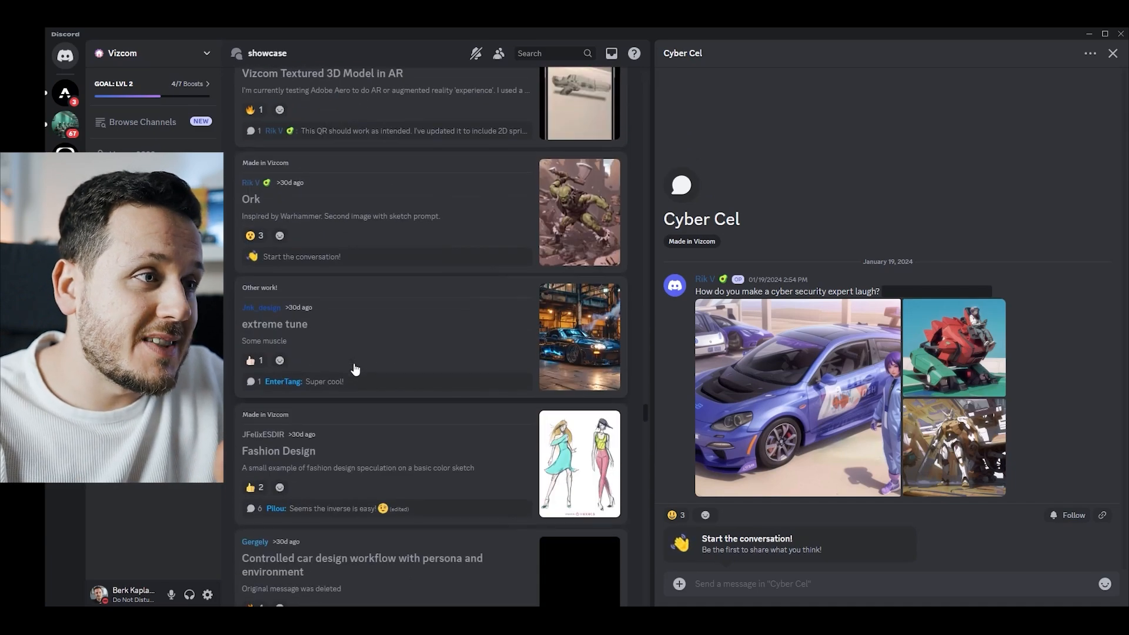
View the extreme tune post's tuned car renders enlarged, leading to the Controlled car design workflow post
{"action": "left_click", "coordinate": [578, 336]}
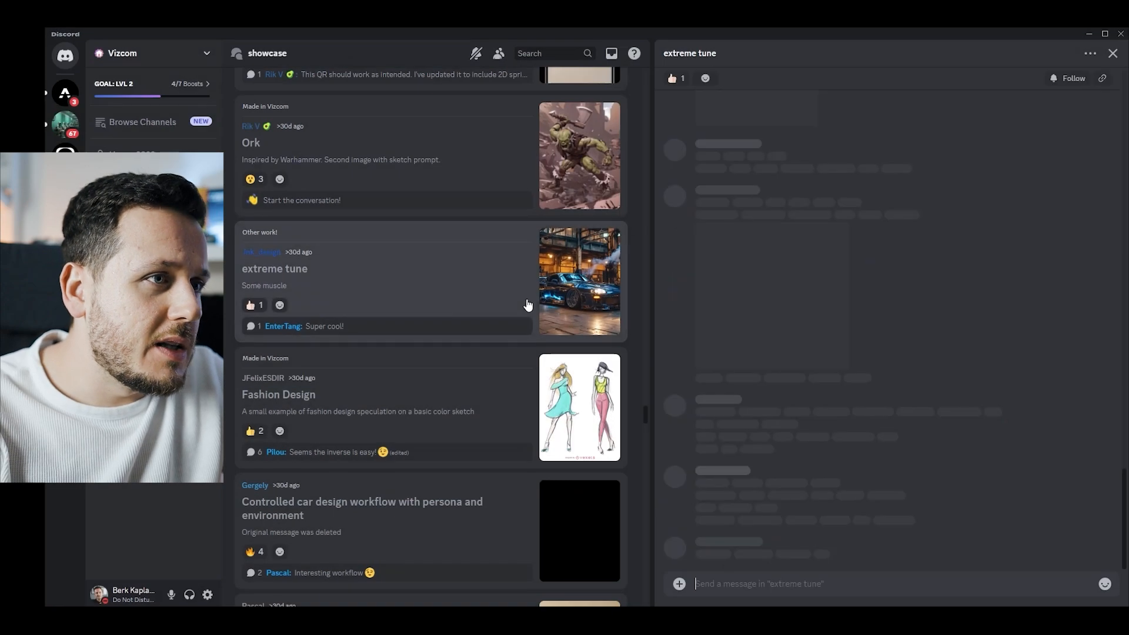
{"action": "left_click", "coordinate": [578, 280]}
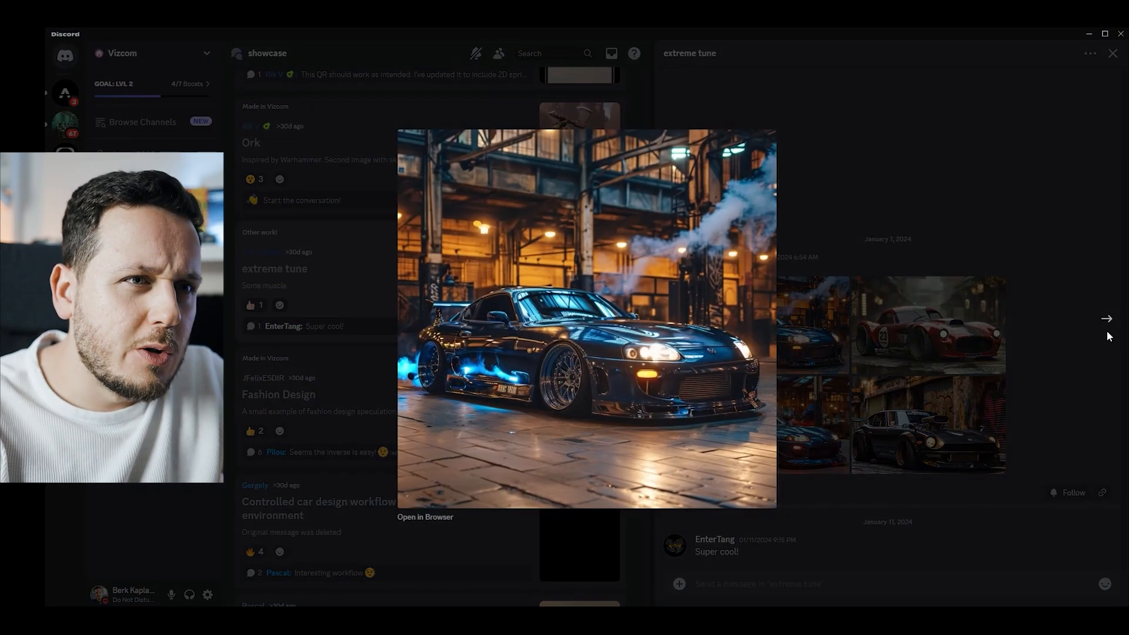
{"action": "left_click", "coordinate": [1106, 318]}
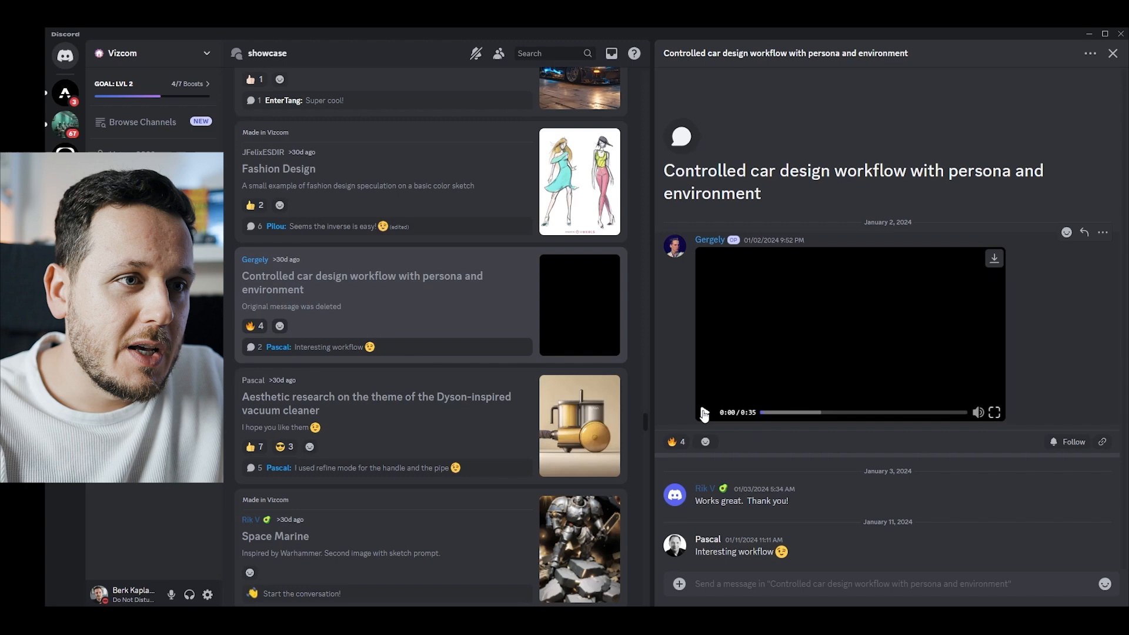
Play the Controlled car design workflow video through to its 0:35 end
{"action": "left_click", "coordinate": [703, 413]}
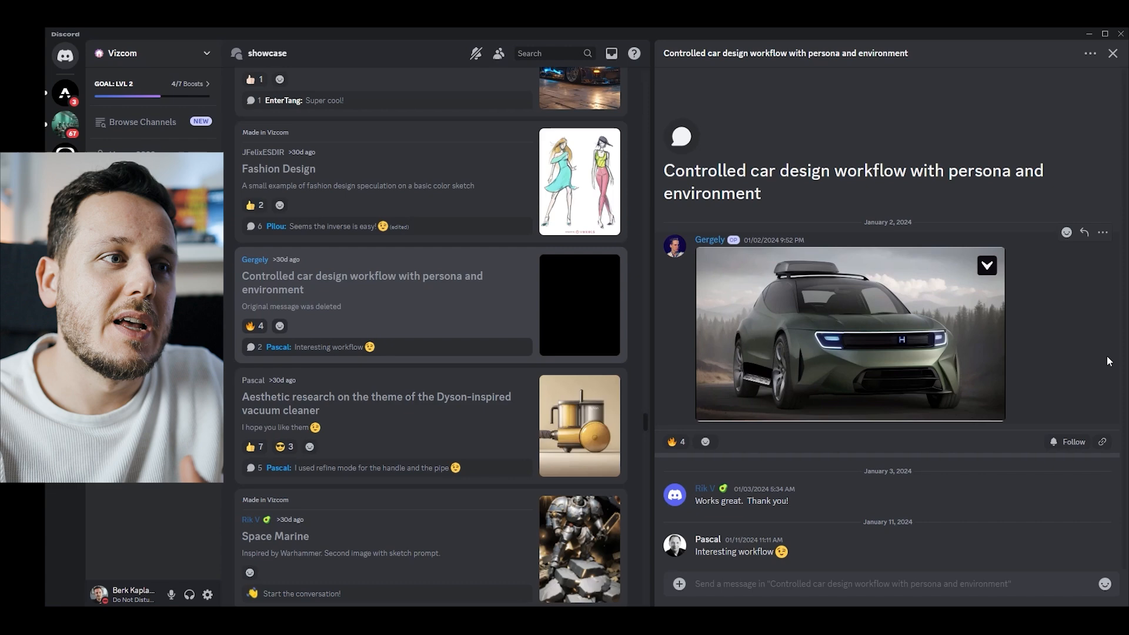
{"action": "left_click", "coordinate": [849, 332]}
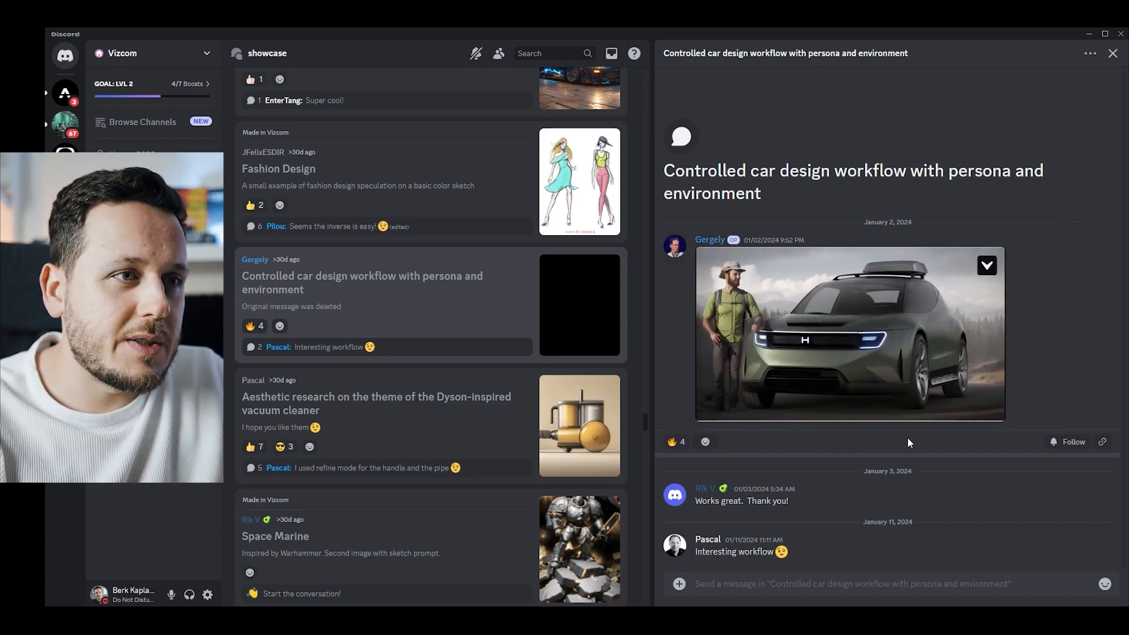
{"action": "left_click", "coordinate": [849, 332]}
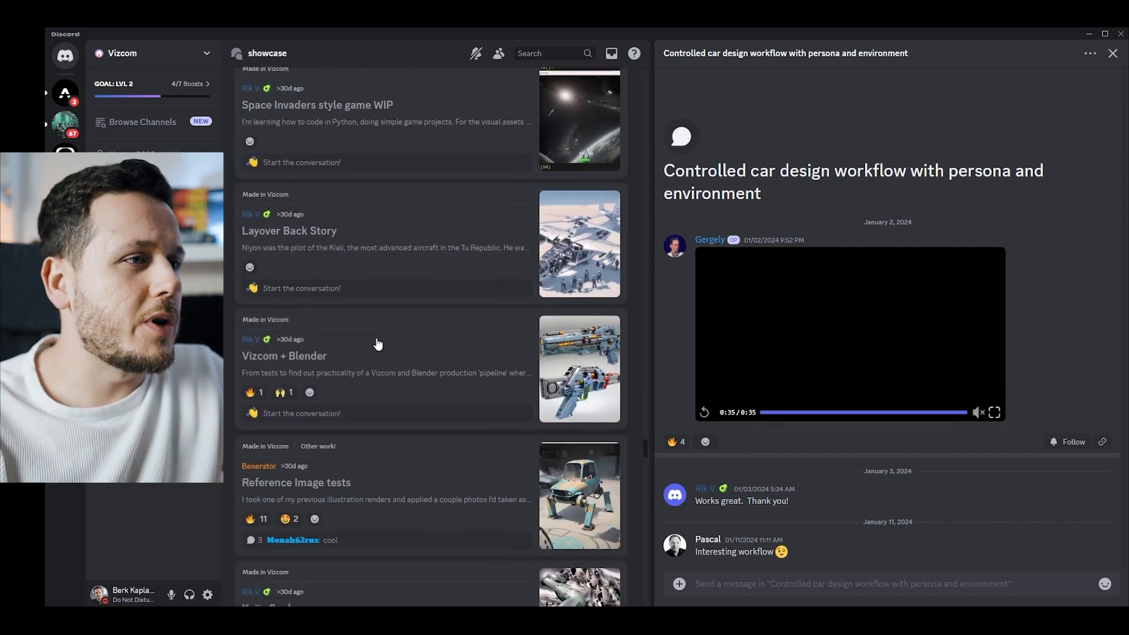
View the Vizcom + Blender post's two-blaster render enlarged and start its Blender workflow video
{"action": "scroll", "scroll_direction": "down", "scroll_amount": 3}
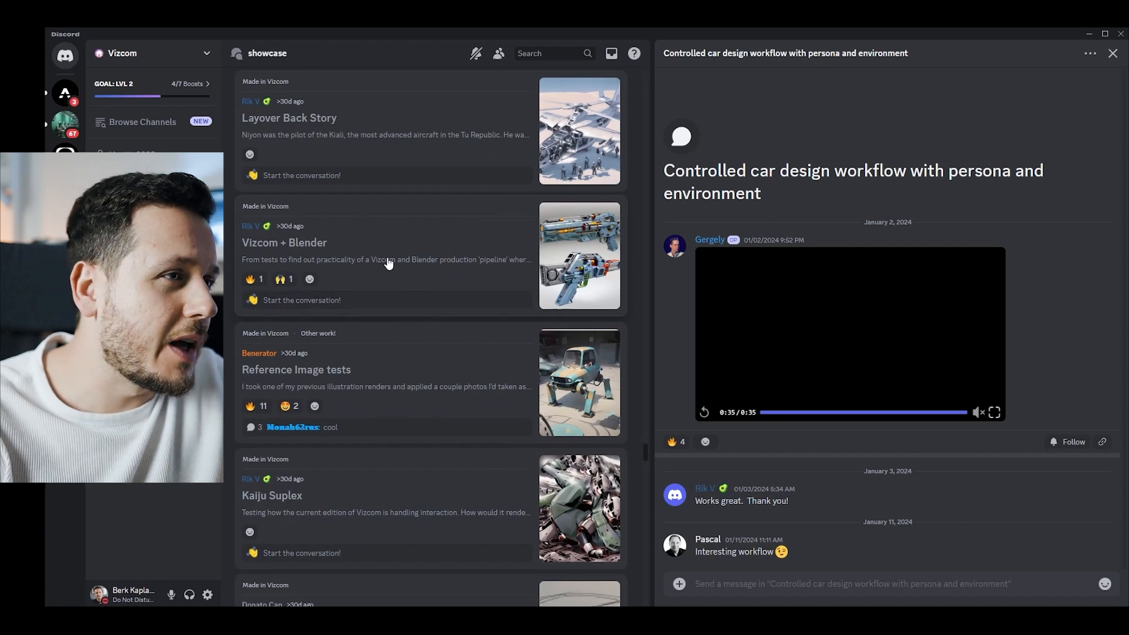
{"action": "left_click", "coordinate": [284, 242]}
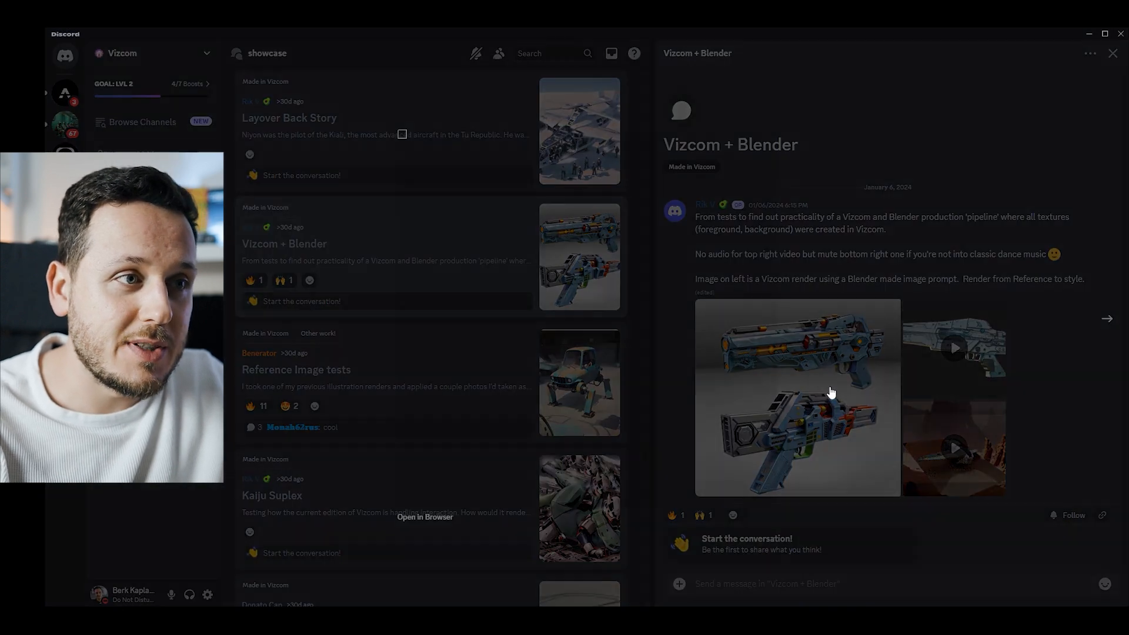
{"action": "left_click", "coordinate": [797, 396]}
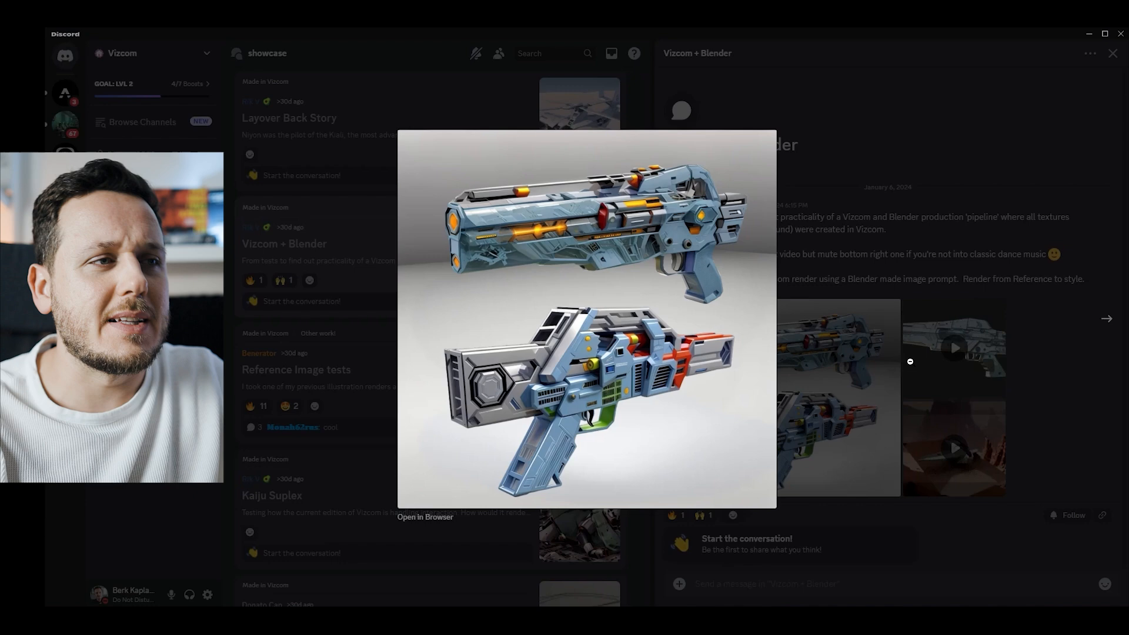
{"action": "left_click", "coordinate": [1105, 318]}
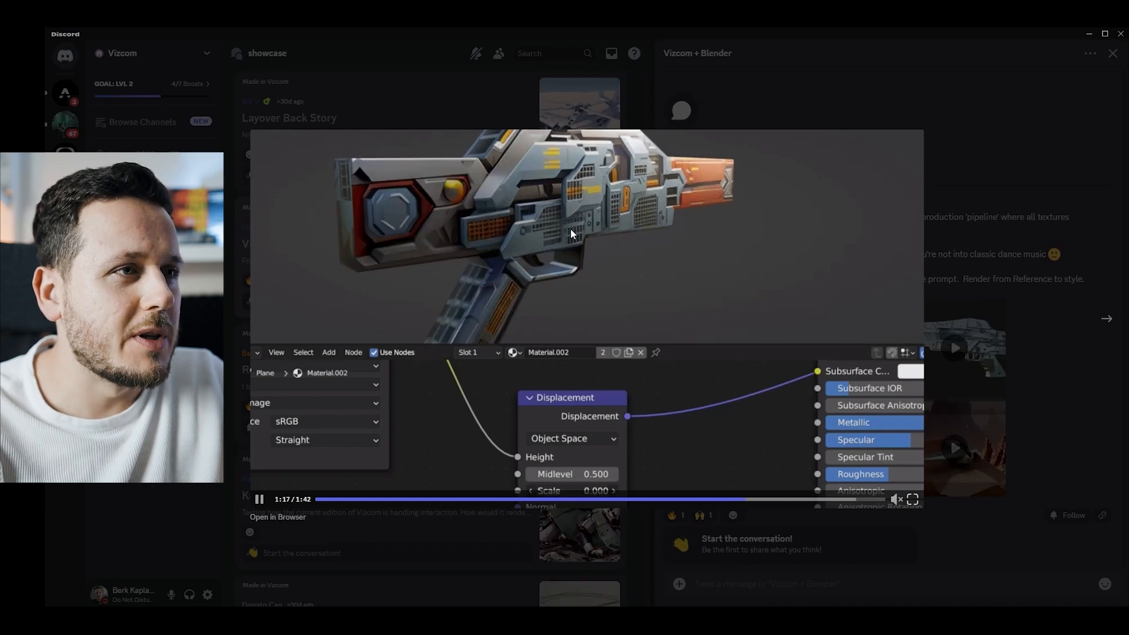
{"action": "mouse_move", "coordinate": [621, 470]}
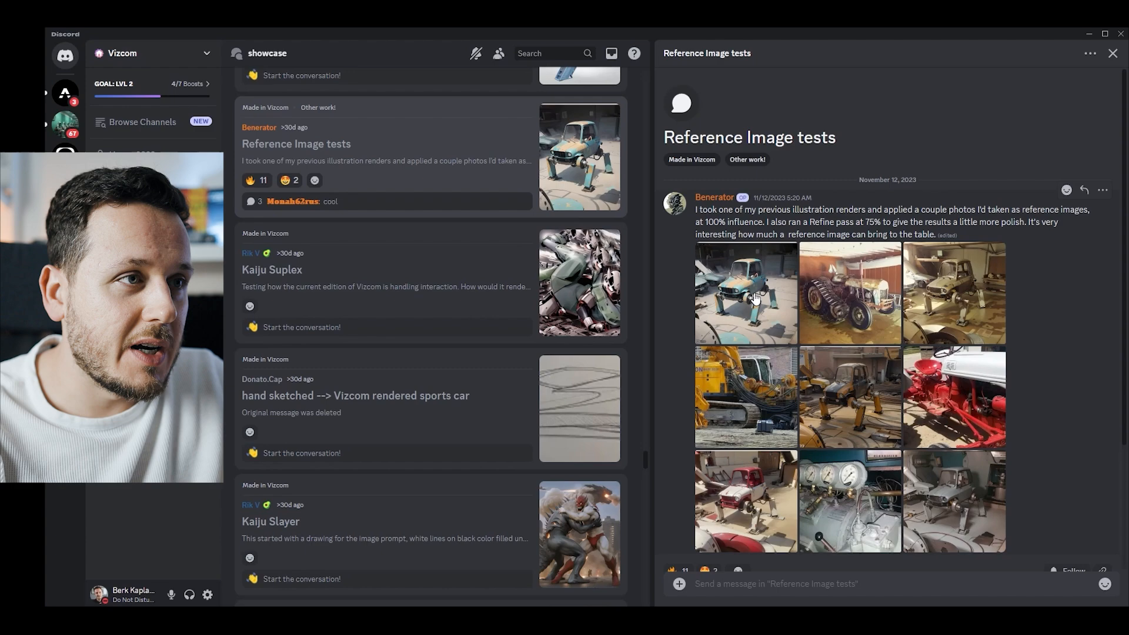
Bring up the Trucks post again with its four sketch-to-rendering vehicle images
{"action": "left_click", "coordinate": [745, 293]}
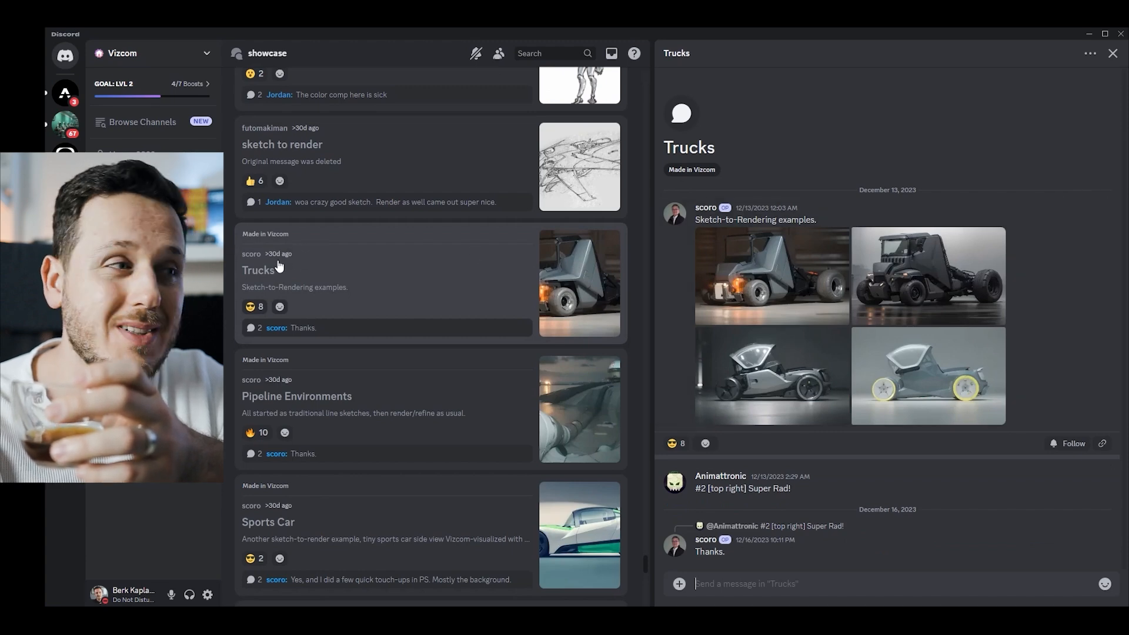
View the Pipeline Environments post and enlarge one of its environment renders
{"action": "scroll", "scroll_direction": "down", "scroll_amount": 3}
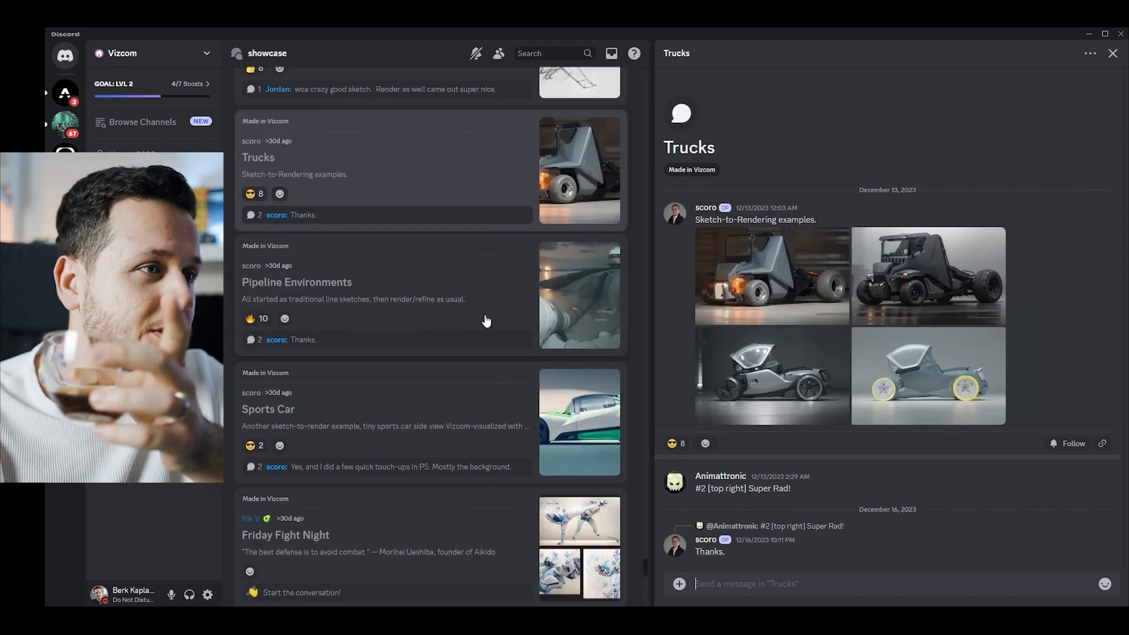
{"action": "left_click", "coordinate": [297, 281]}
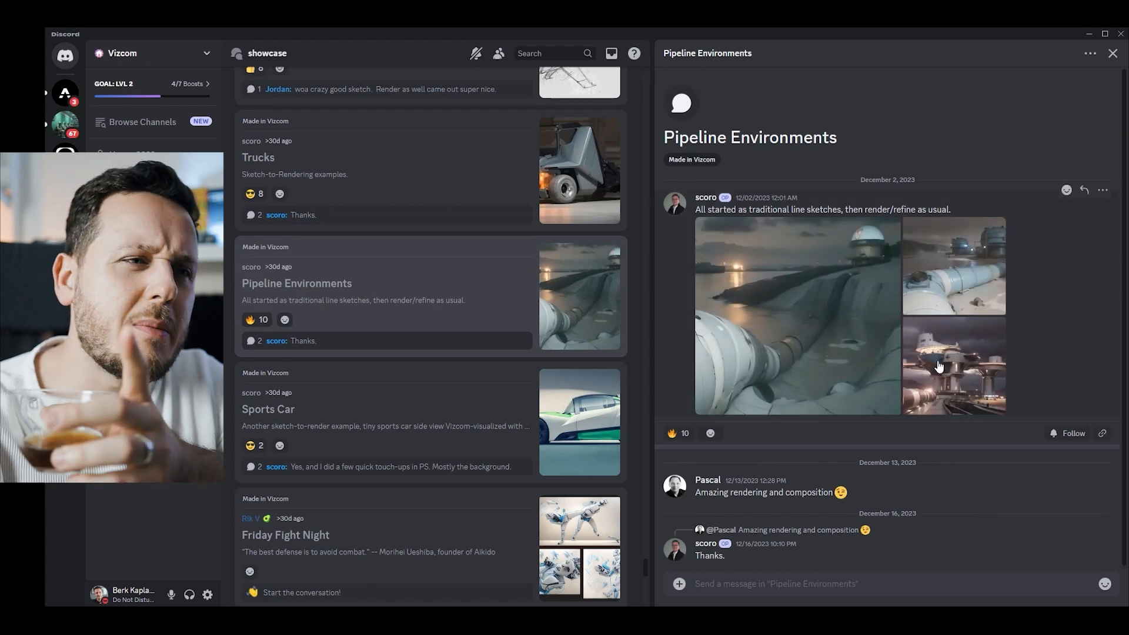
{"action": "left_click", "coordinate": [951, 366]}
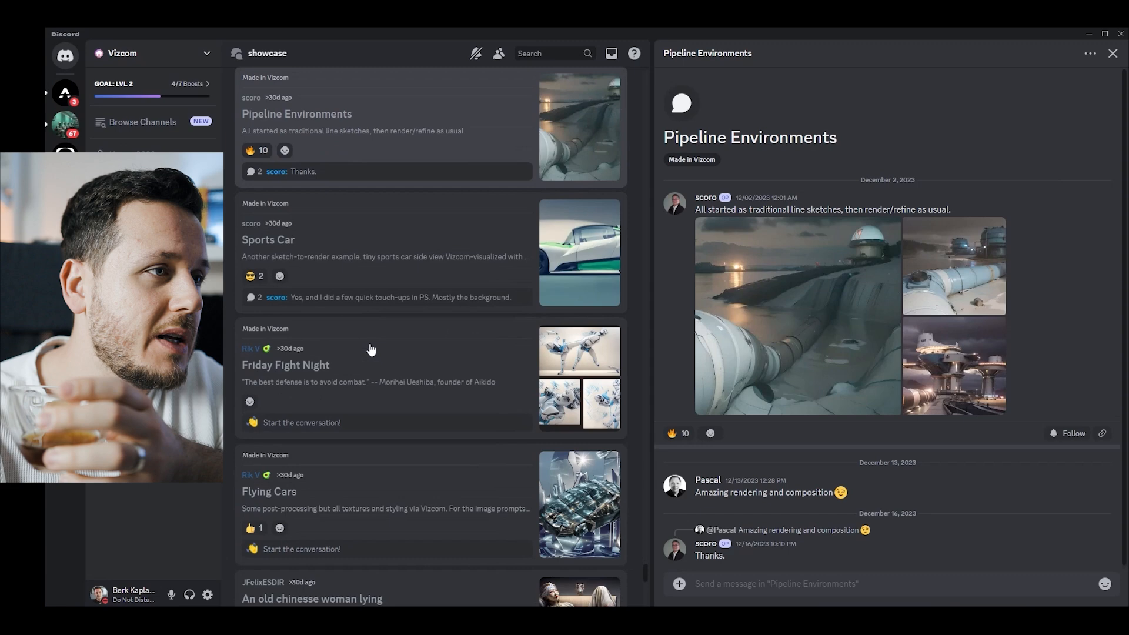
View the Sports Car post and enlarge its car render
{"action": "left_click", "coordinate": [268, 240]}
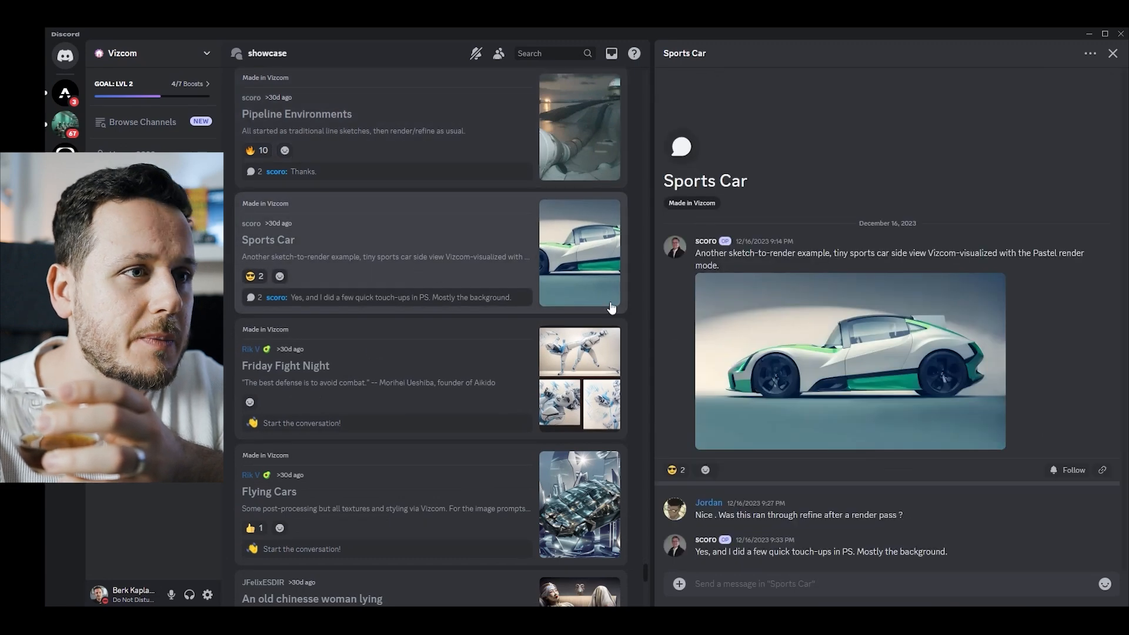
{"action": "left_click", "coordinate": [848, 361]}
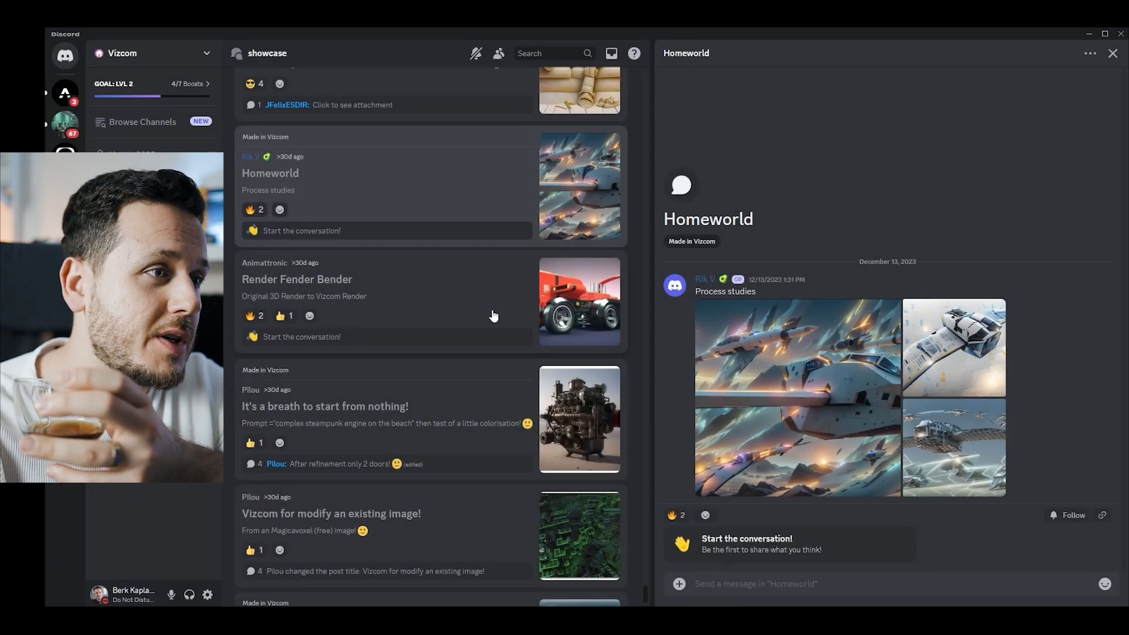
View the Render Fender Bender post in the showcase forum
{"action": "left_click", "coordinate": [578, 301]}
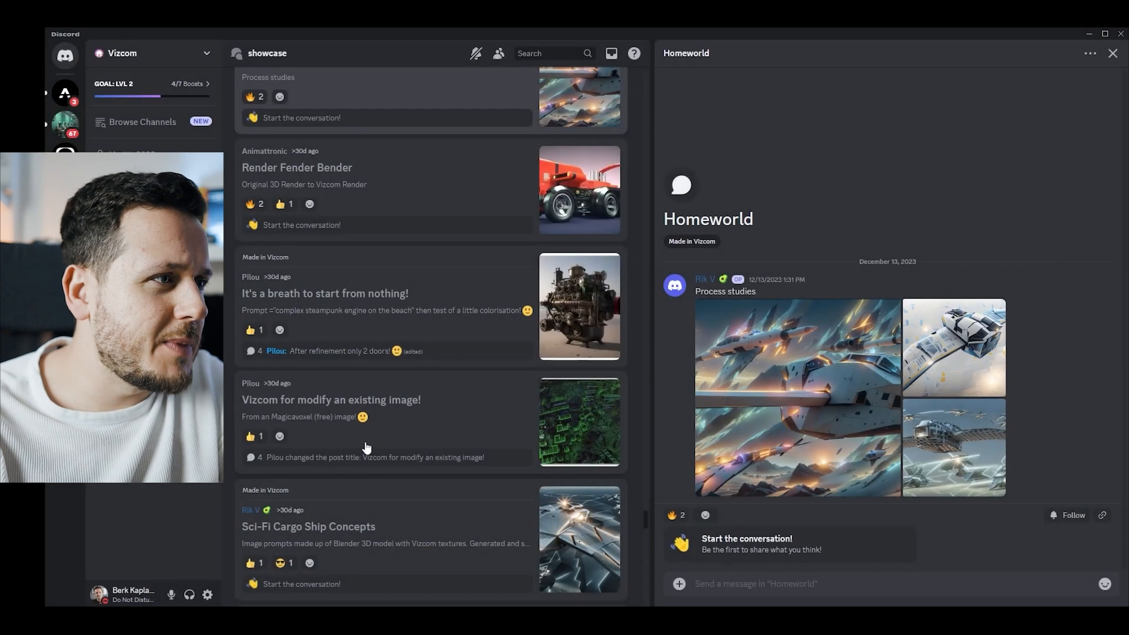
{"action": "left_click", "coordinate": [296, 167]}
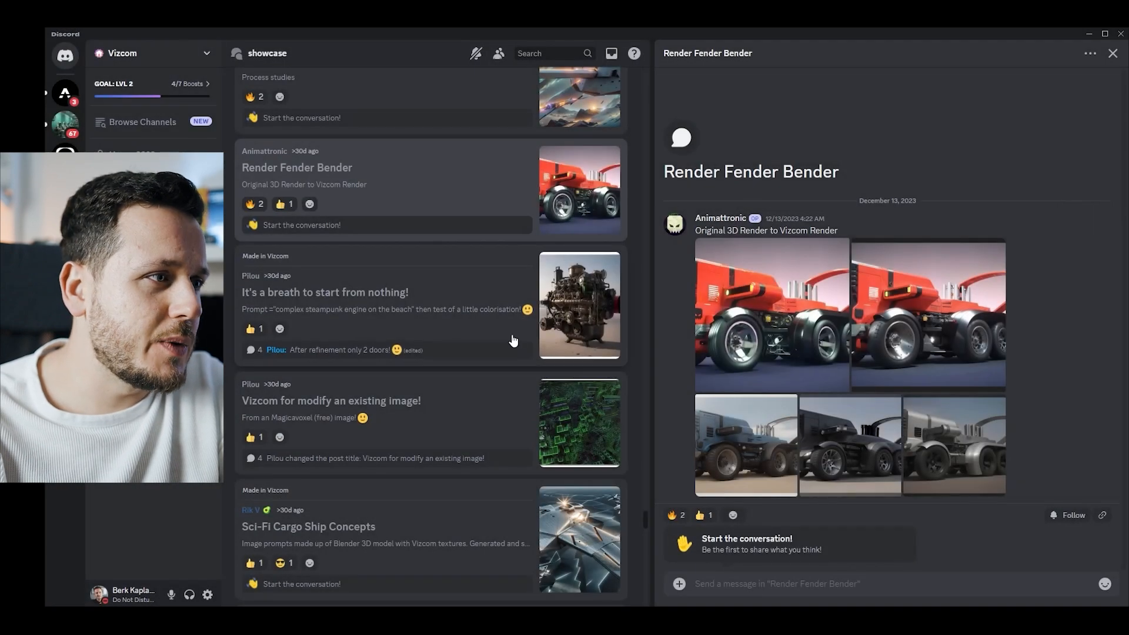
View the general grey design razkaro post and enlarge its grey car render beside the sketch
{"action": "scroll", "scroll_direction": "down", "scroll_amount": 3}
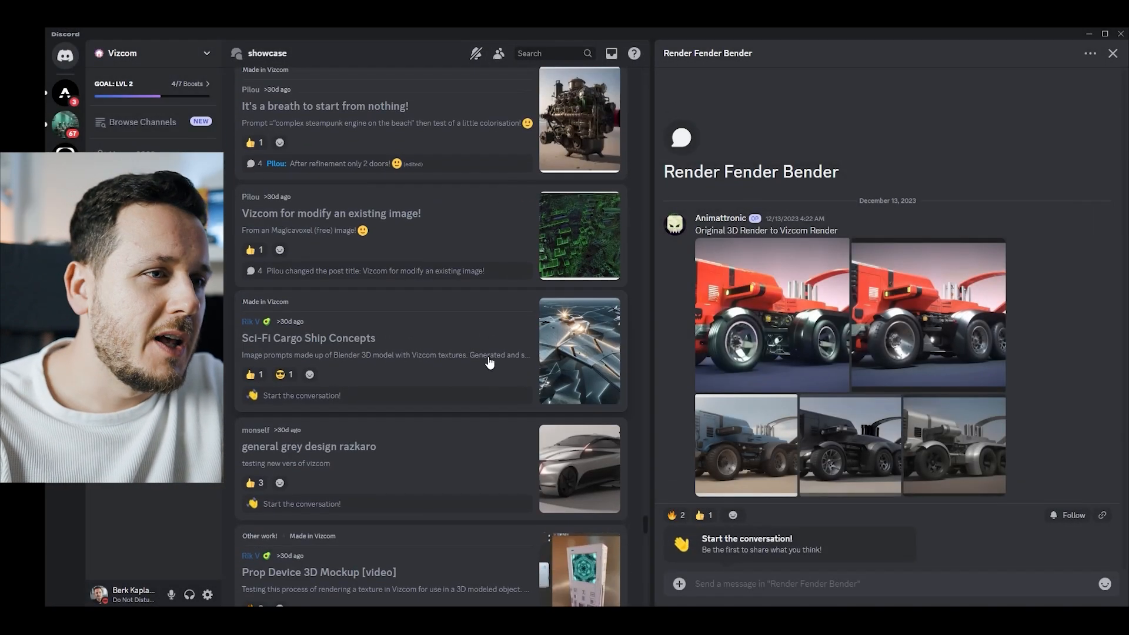
{"action": "scroll", "scroll_direction": "down", "scroll_amount": 3}
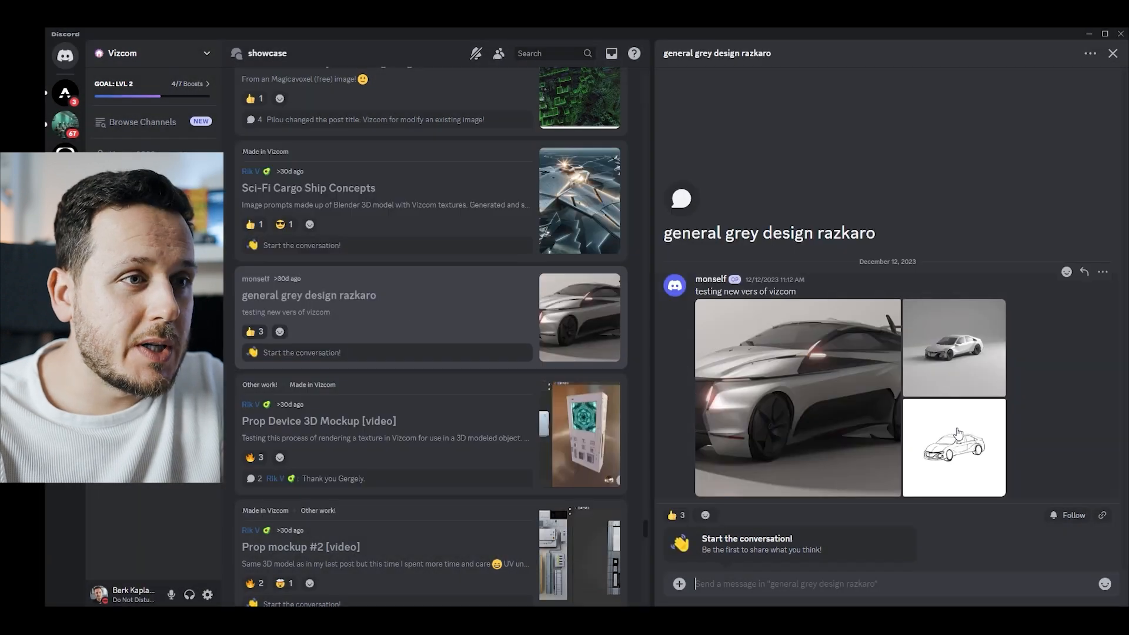
{"action": "left_click", "coordinate": [952, 446]}
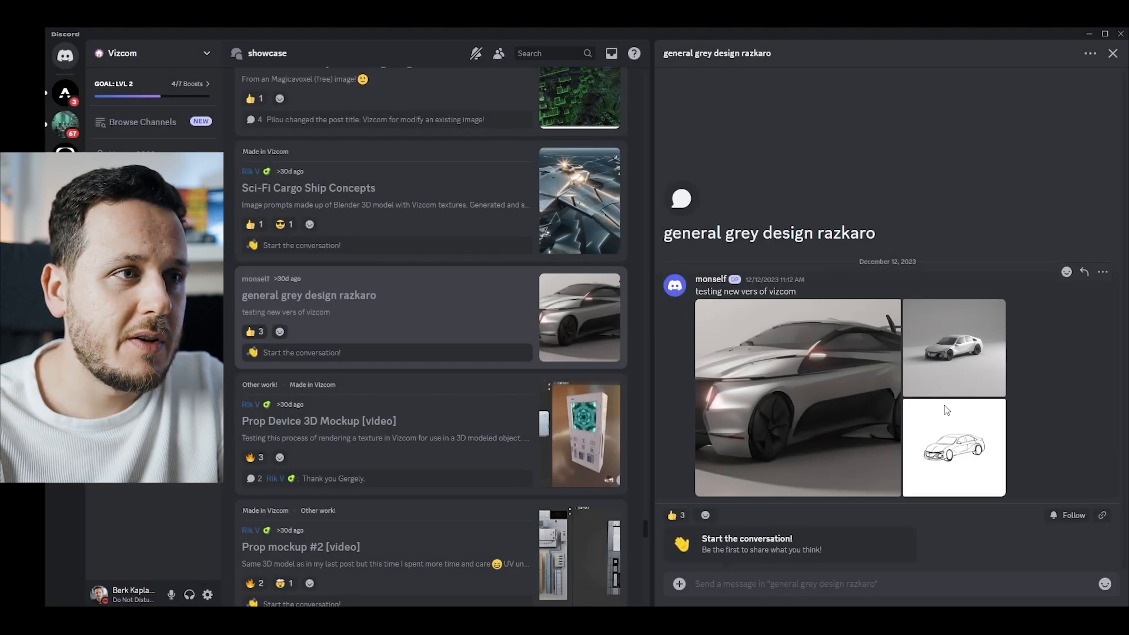
{"action": "left_click", "coordinate": [952, 446]}
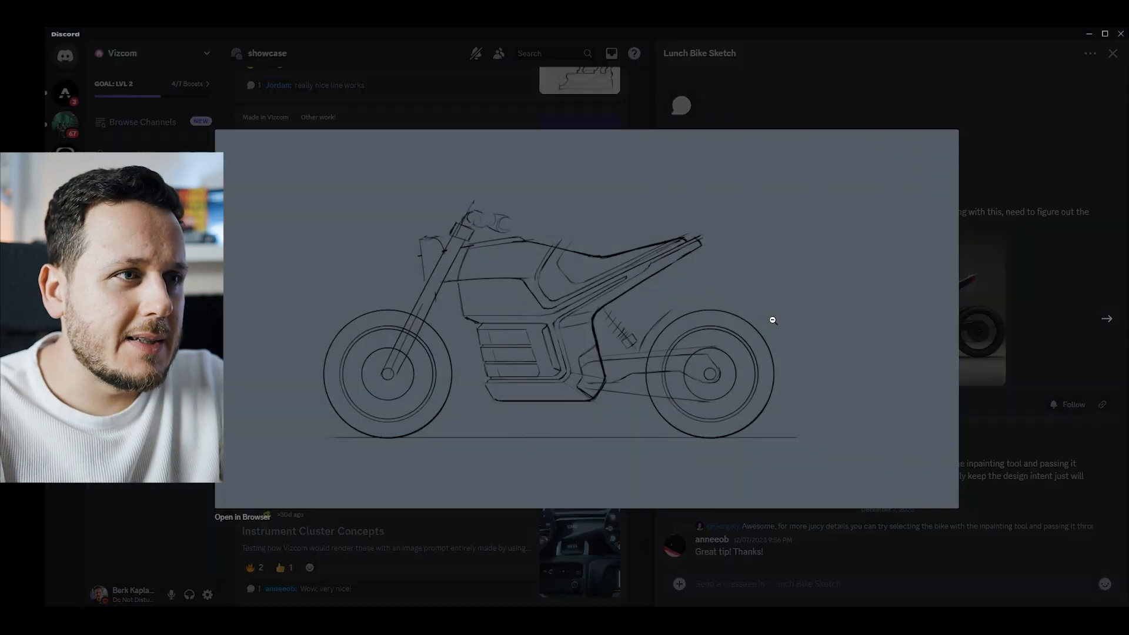
{"action": "mouse_move", "coordinate": [609, 392]}
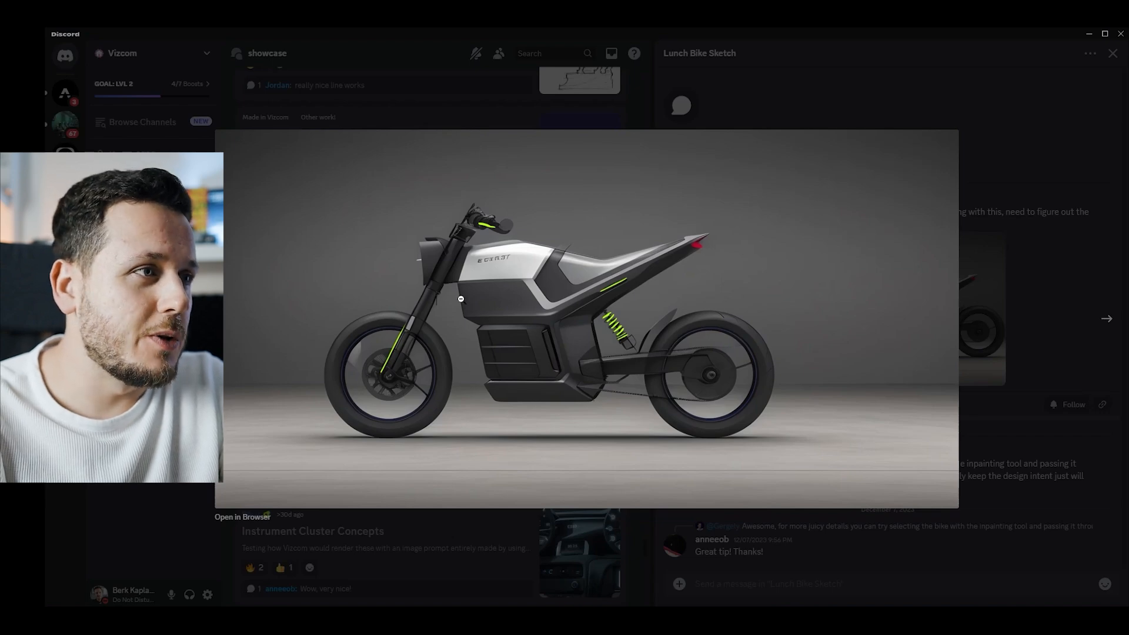
{"action": "mouse_move", "coordinate": [533, 365]}
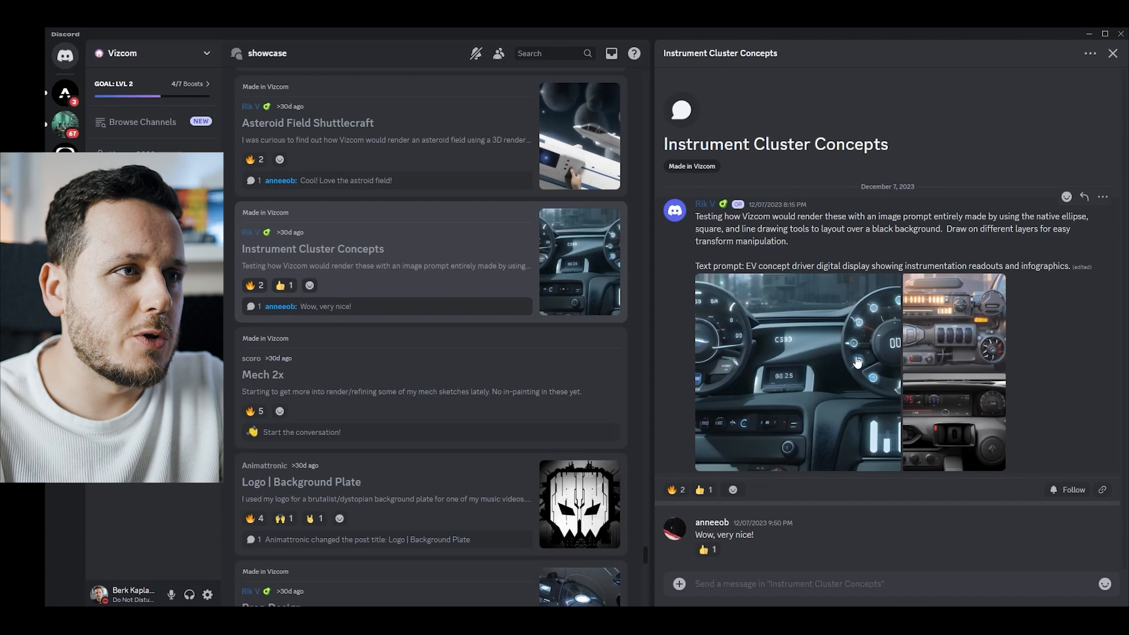
{"action": "mouse_move", "coordinate": [864, 193]}
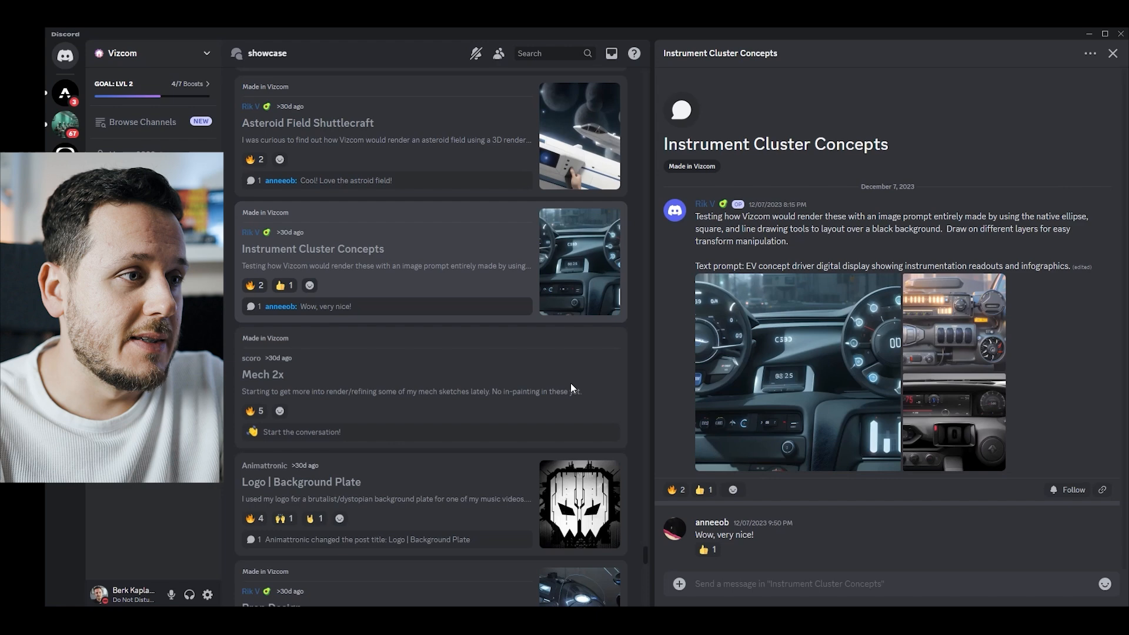
View the Prop Design post and enlarge one of its handheld device renders
{"action": "scroll", "scroll_direction": "down", "scroll_amount": 3}
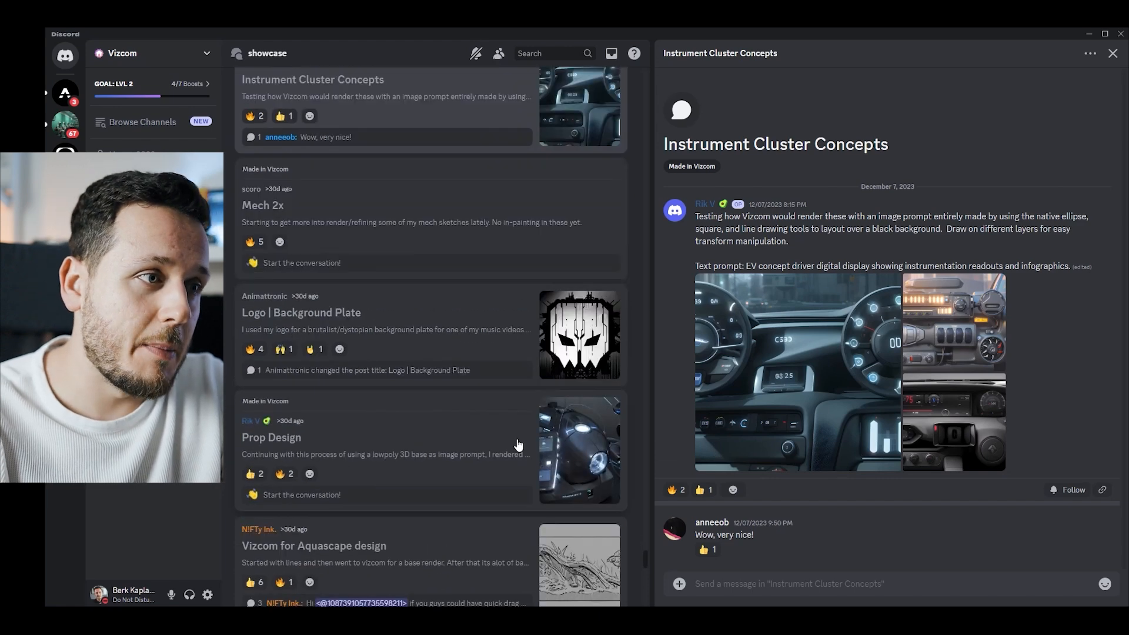
{"action": "scroll", "scroll_direction": "down", "scroll_amount": 3}
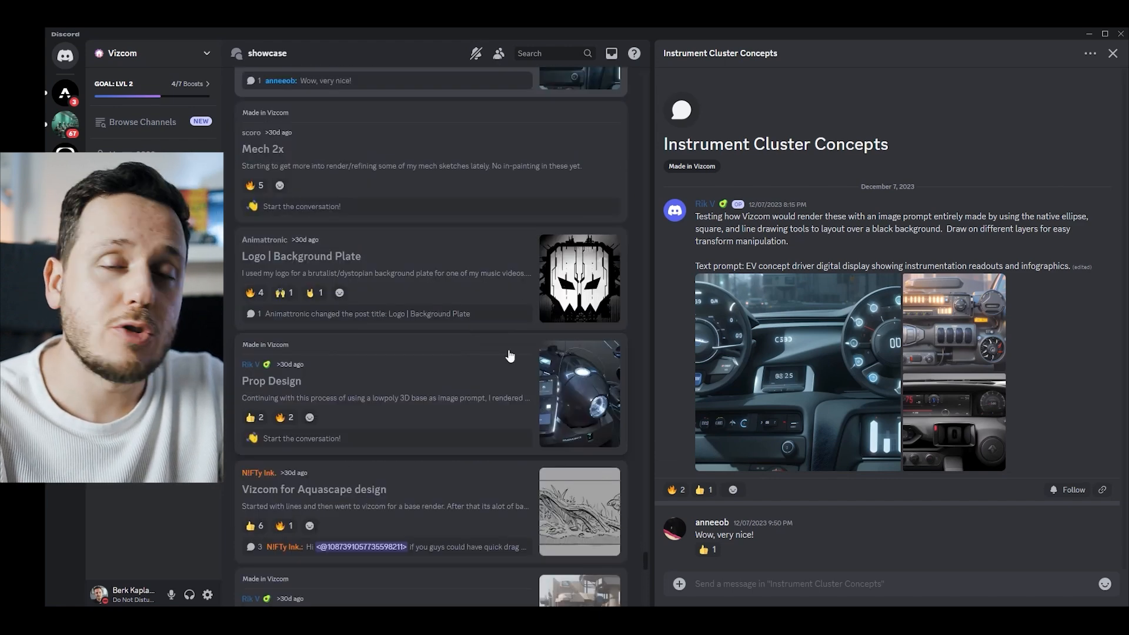
{"action": "left_click", "coordinate": [271, 381]}
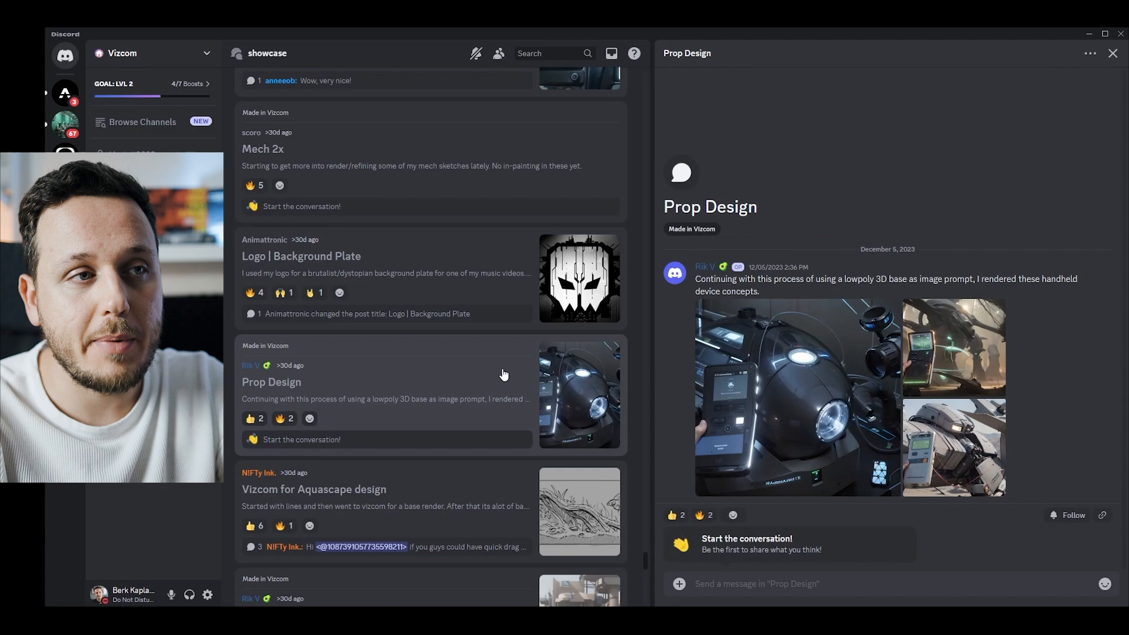
{"action": "left_click", "coordinate": [797, 395]}
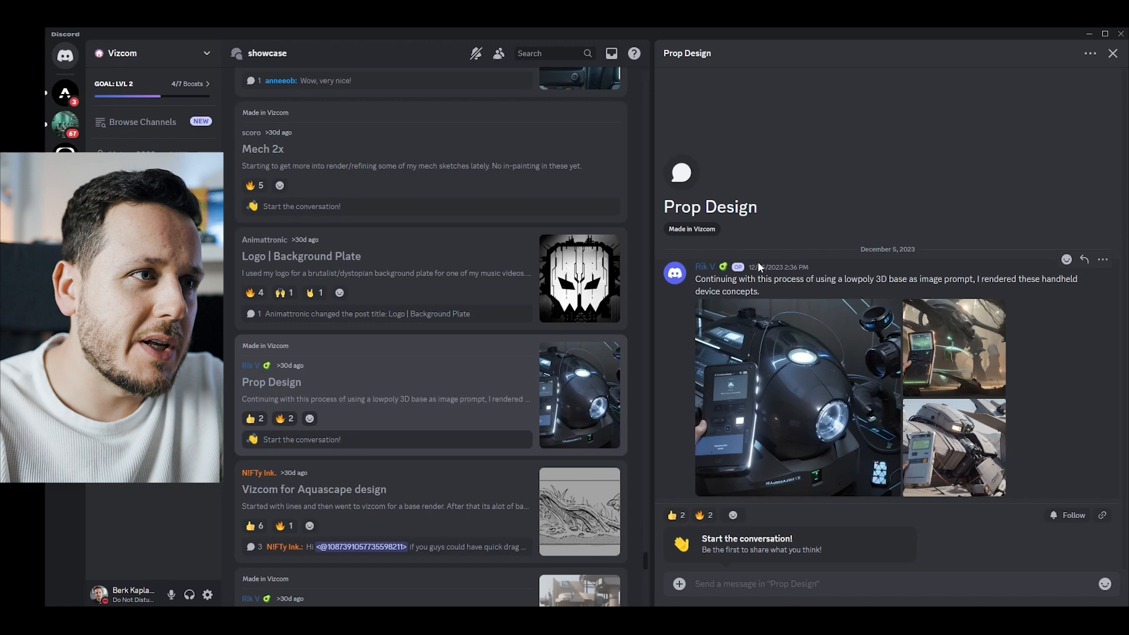
Move further down the showcase forum list toward the Spaceship Refining post
{"action": "scroll", "scroll_direction": "down", "scroll_amount": 3}
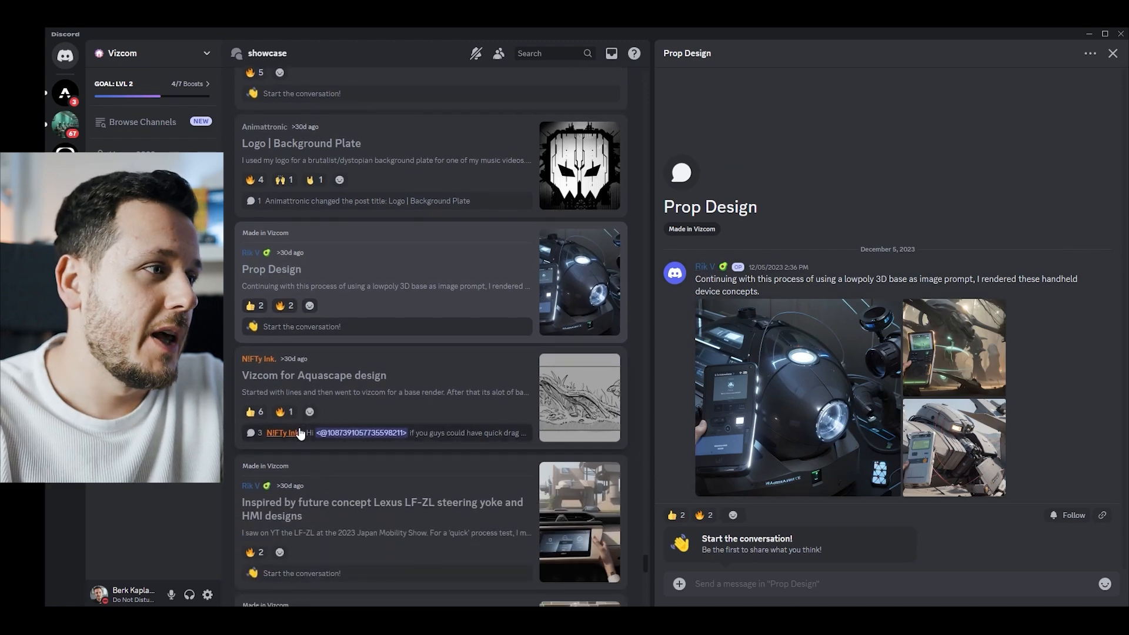
{"action": "scroll", "scroll_direction": "down", "scroll_amount": 3}
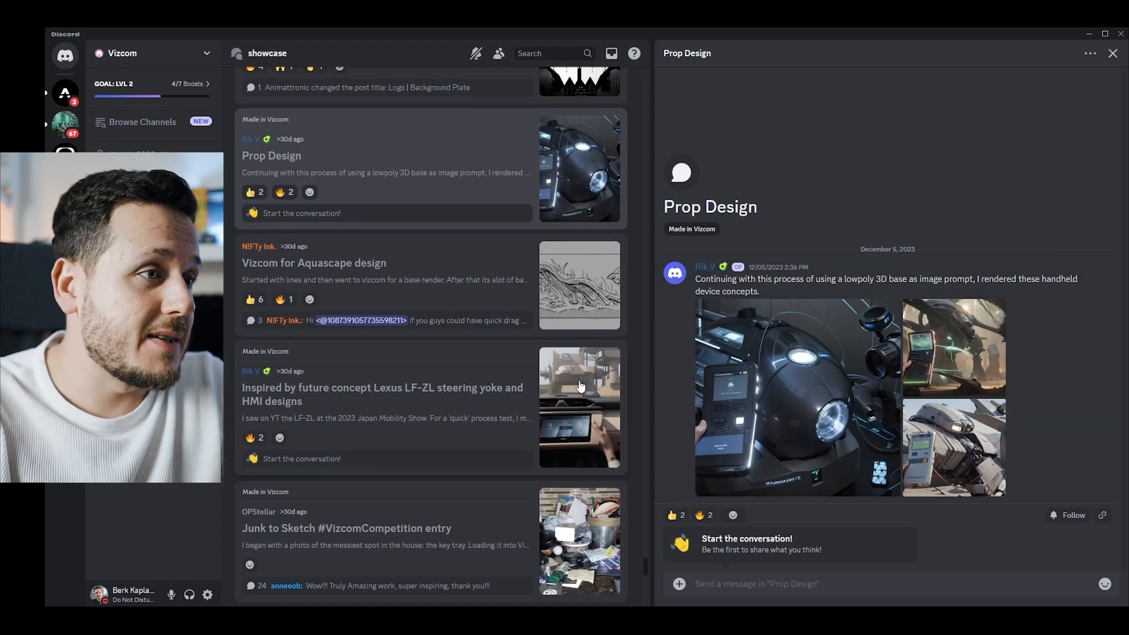
{"action": "scroll", "scroll_direction": "down", "scroll_amount": 3}
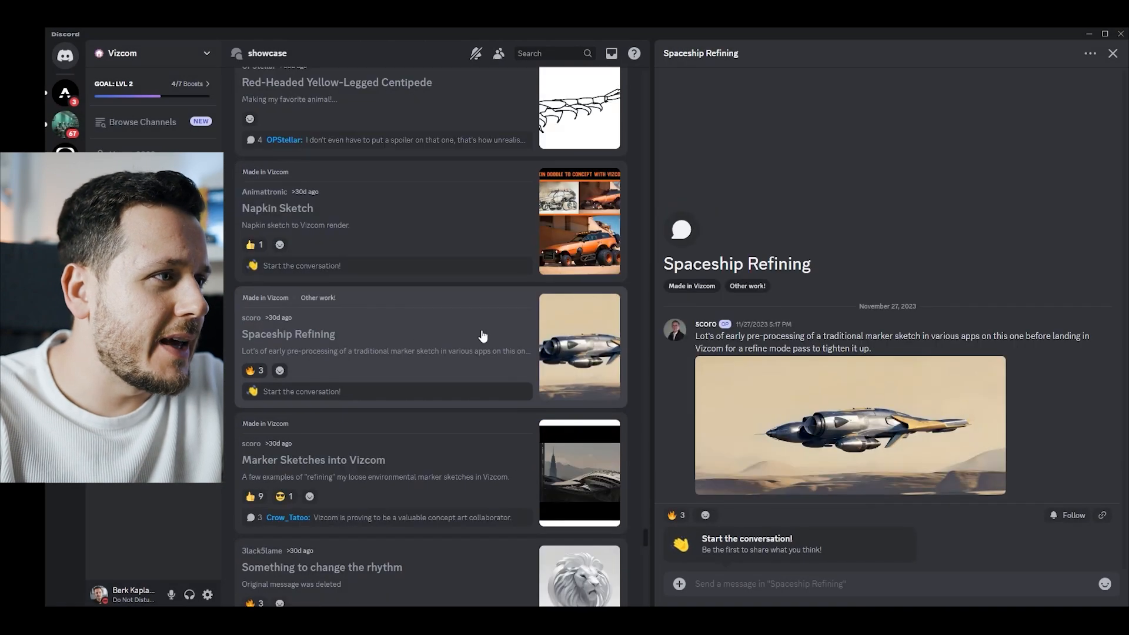
{"action": "left_click", "coordinate": [848, 424]}
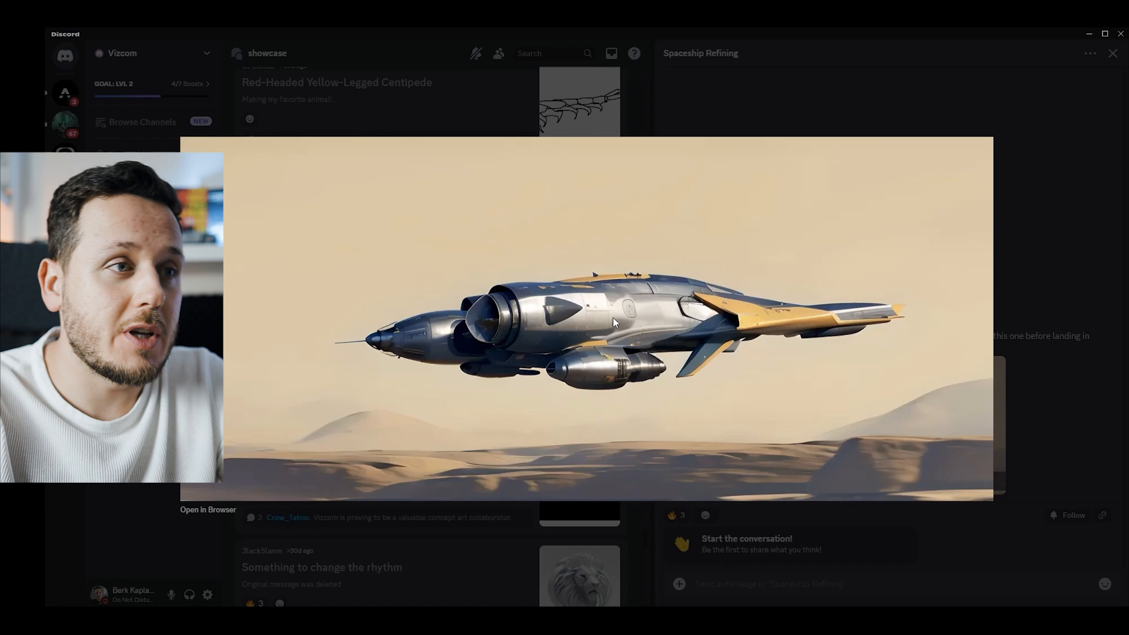
{"action": "mouse_move", "coordinate": [529, 294]}
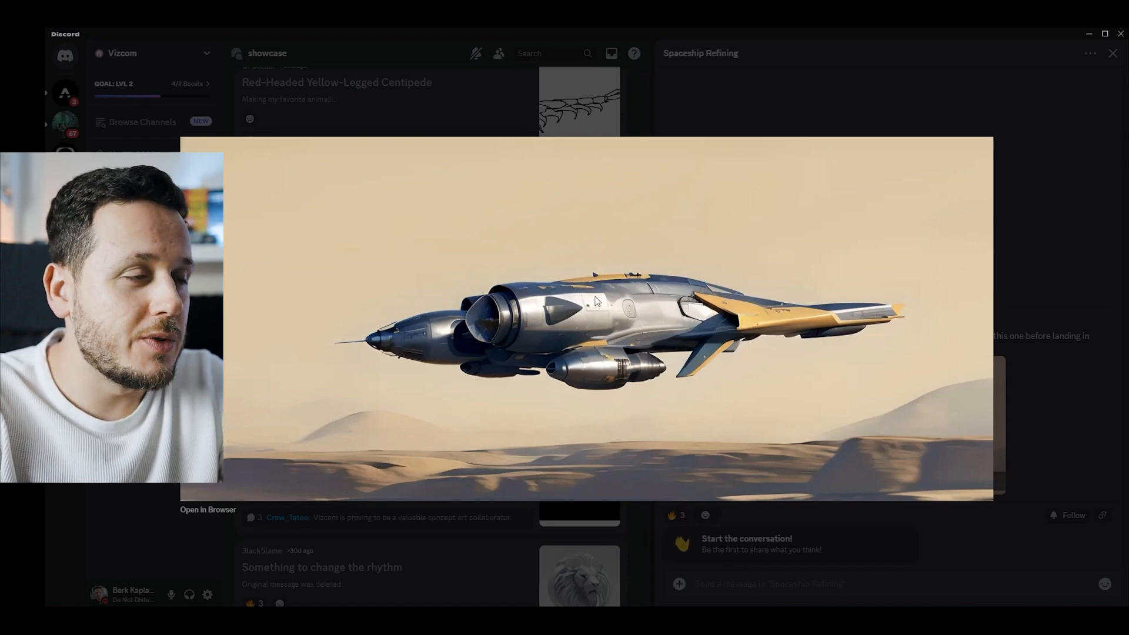
{"action": "left_click", "coordinate": [1113, 53]}
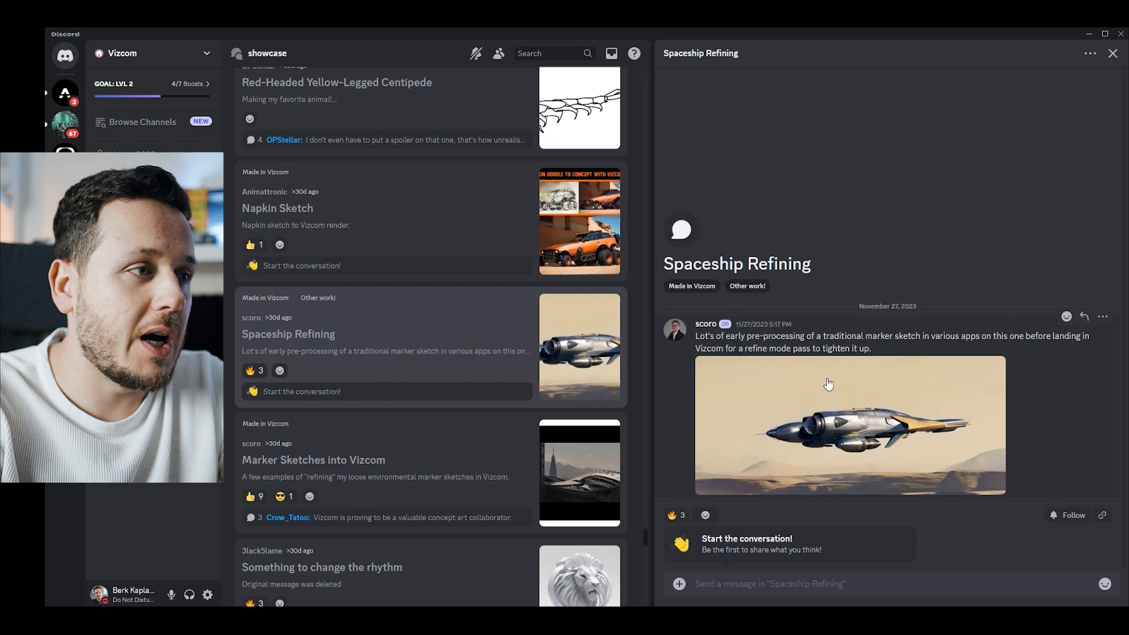
Browse through successive desert environment renders in the Marker Sketches into Vizcom post
{"action": "scroll", "scroll_direction": "down", "scroll_amount": 3}
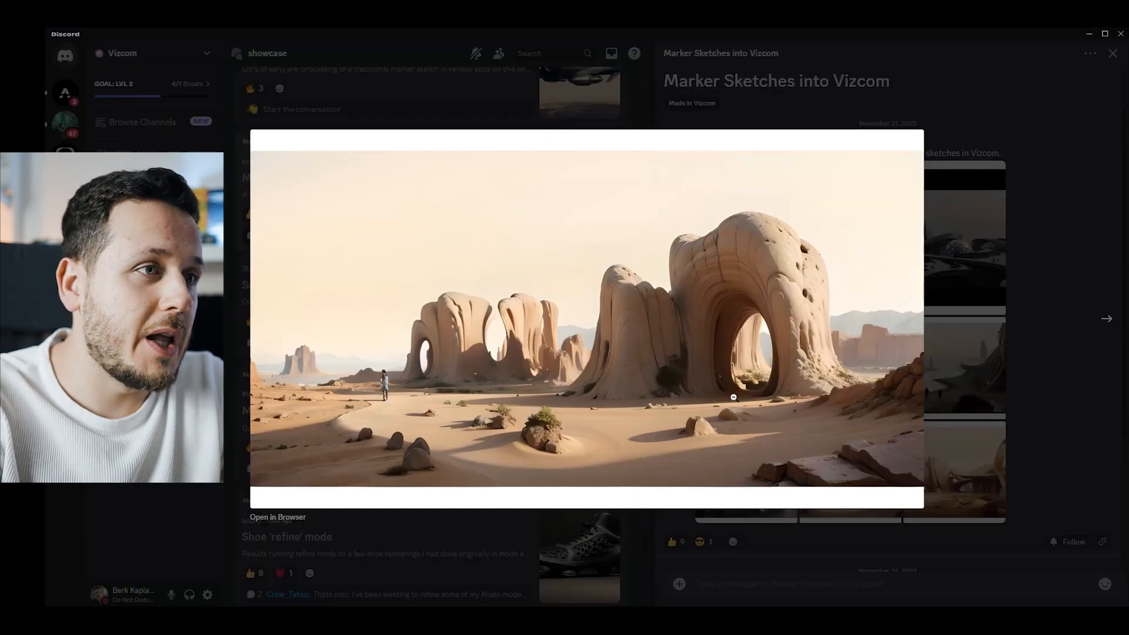
{"action": "left_click", "coordinate": [1107, 318]}
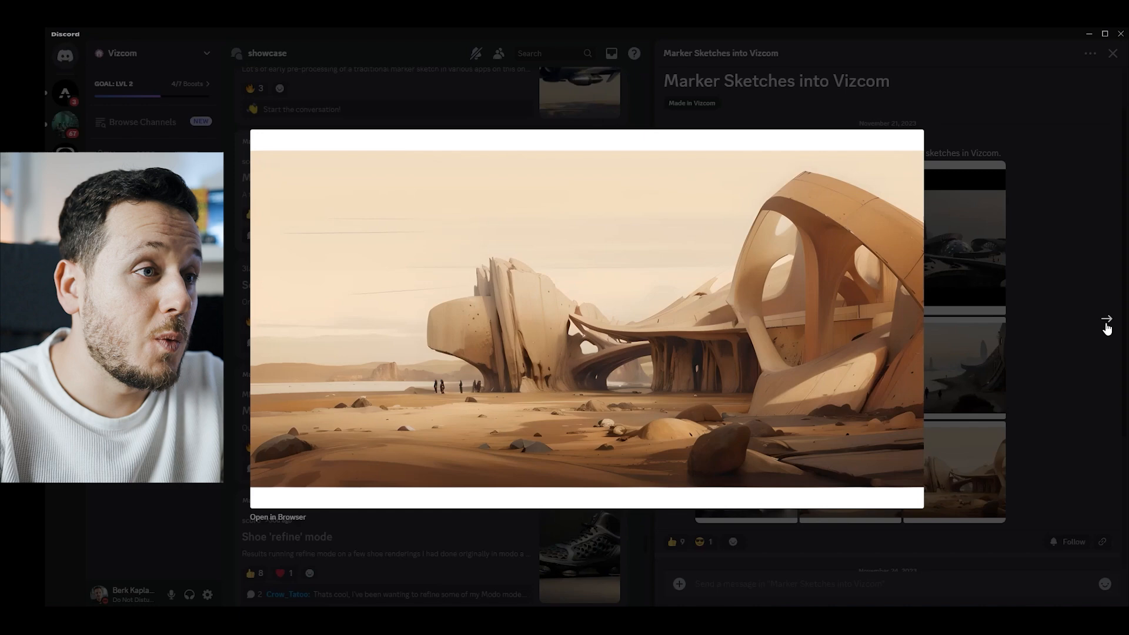
{"action": "left_click", "coordinate": [1105, 318]}
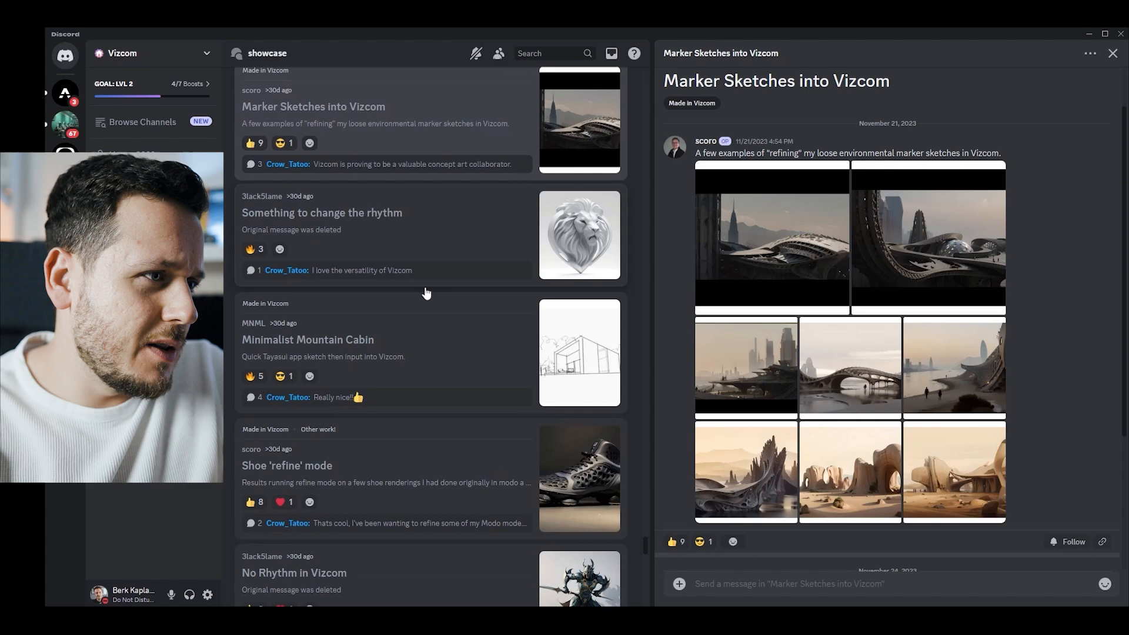
View the Shoe 'refine' mode post in the showcase forum
{"action": "left_click", "coordinate": [578, 477]}
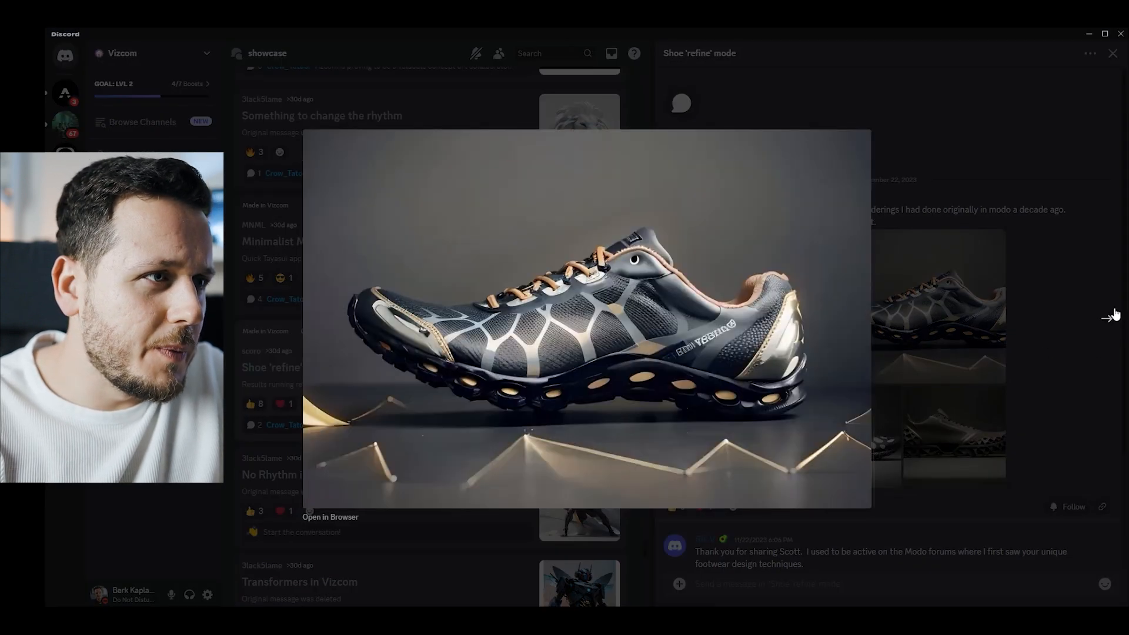
Step to the next shoe render and enlarge the dark mesh sneaker
{"action": "left_click", "coordinate": [1112, 314]}
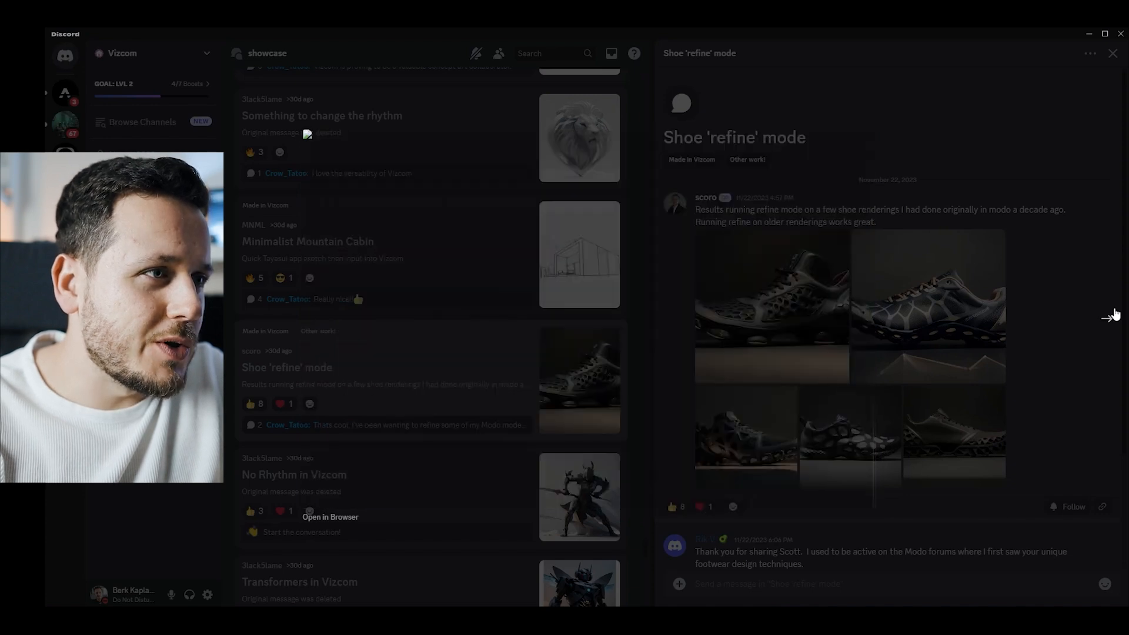
{"action": "left_click", "coordinate": [770, 306]}
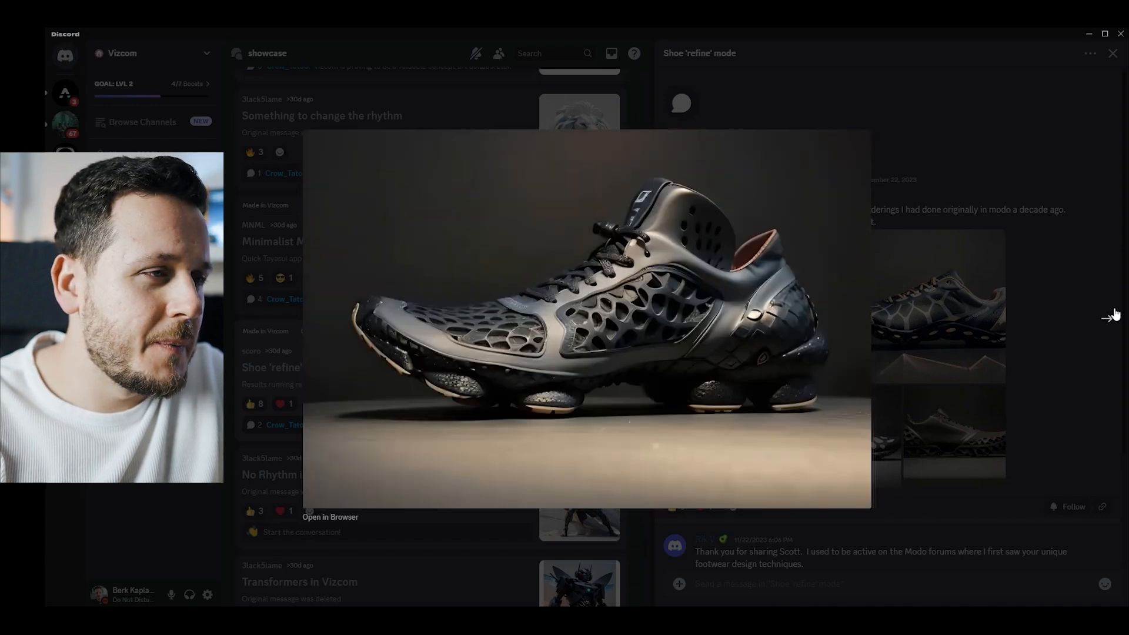